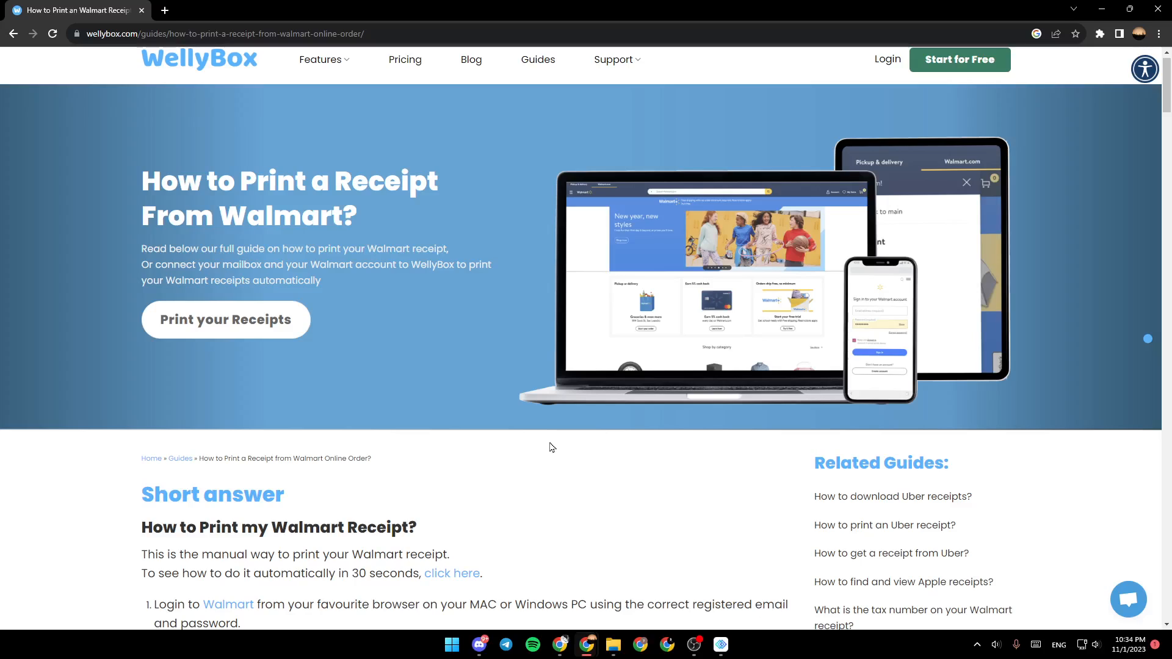
mouse_move(602, 448)
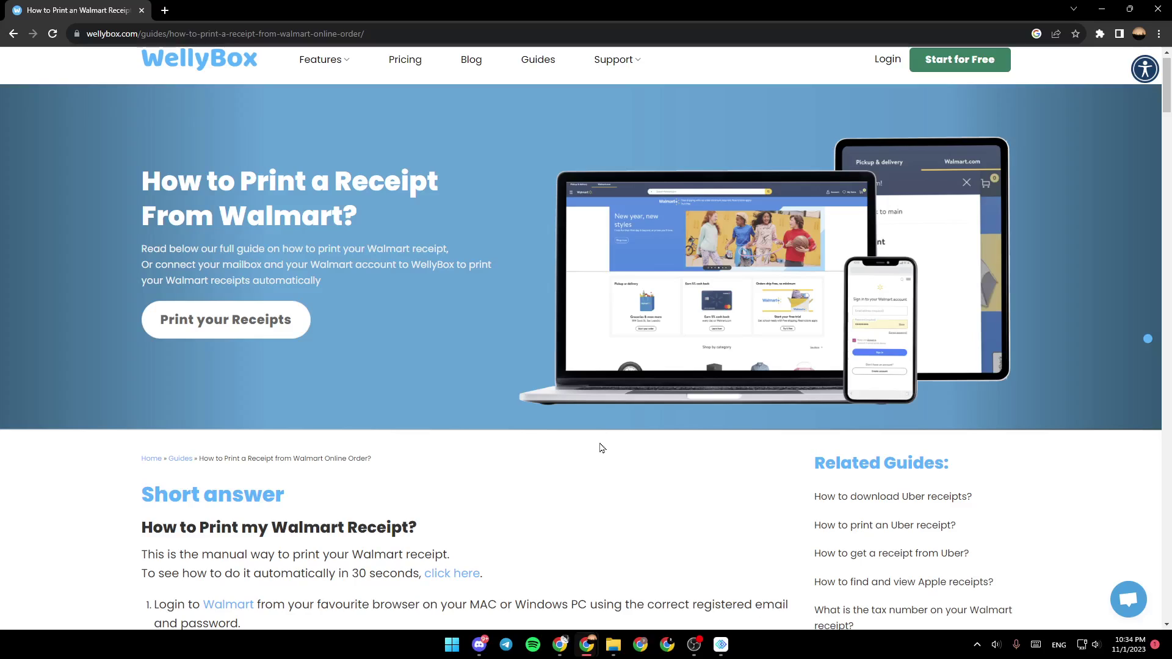
mouse_move(194, 109)
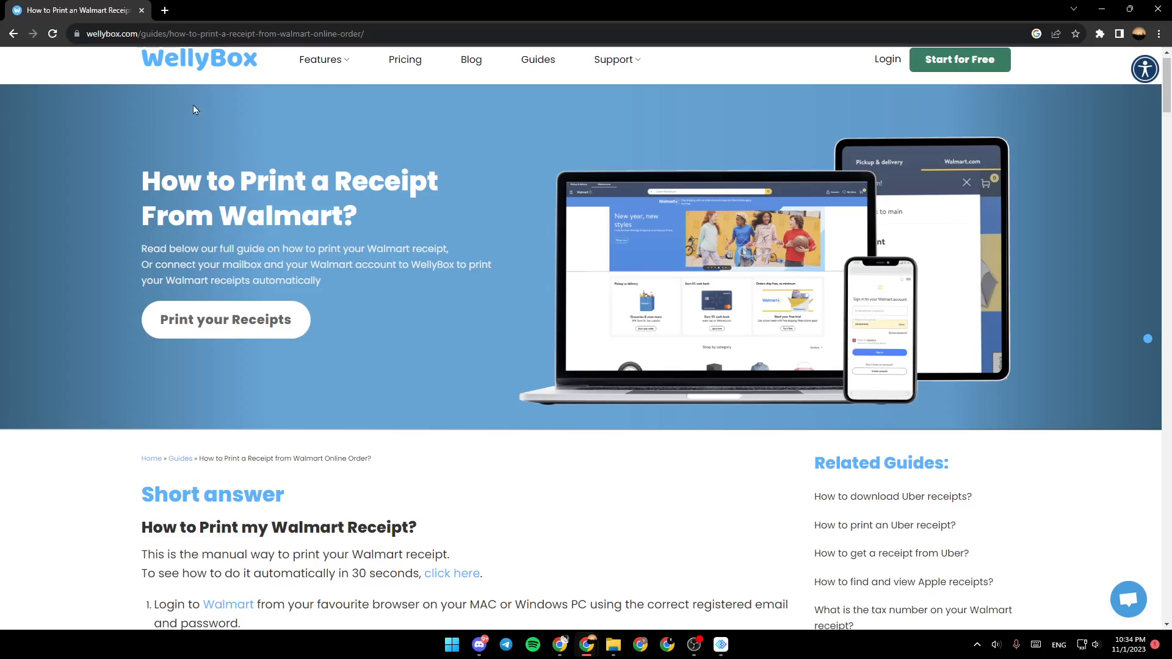
mouse_move(383, 482)
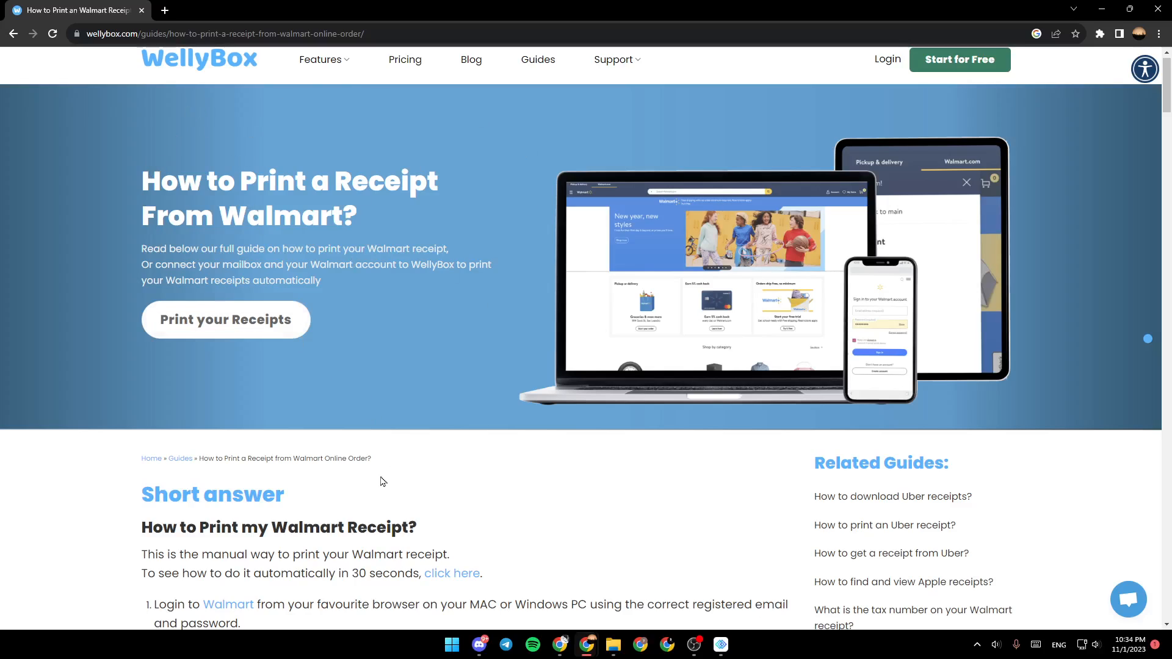
mouse_move(511, 455)
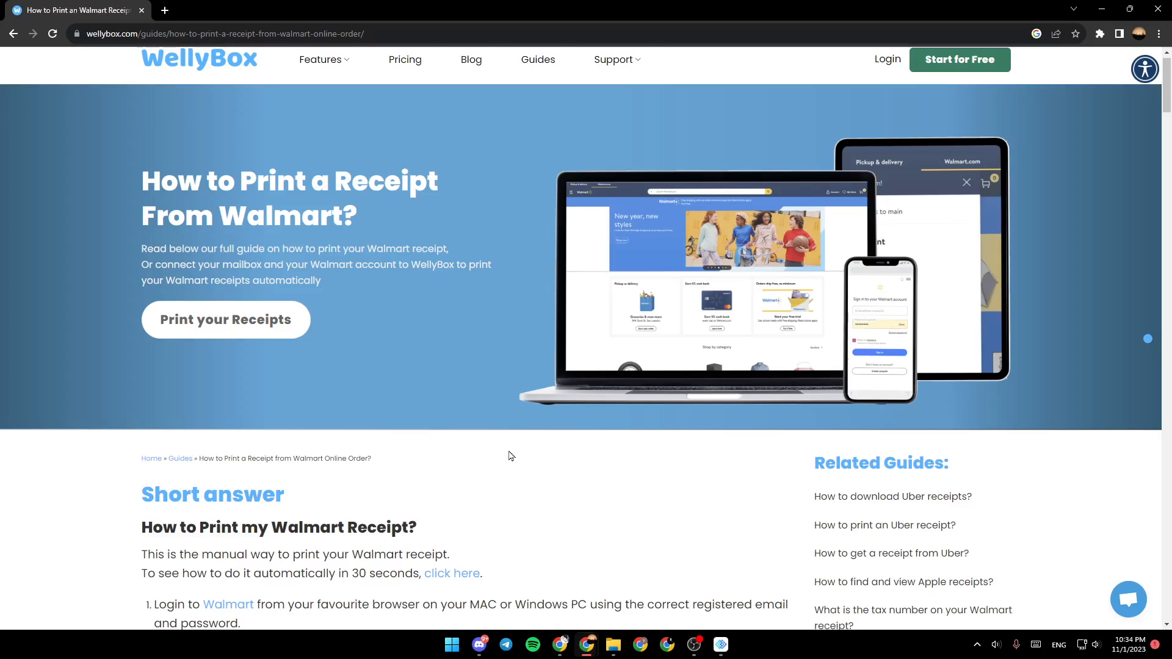
mouse_move(613, 481)
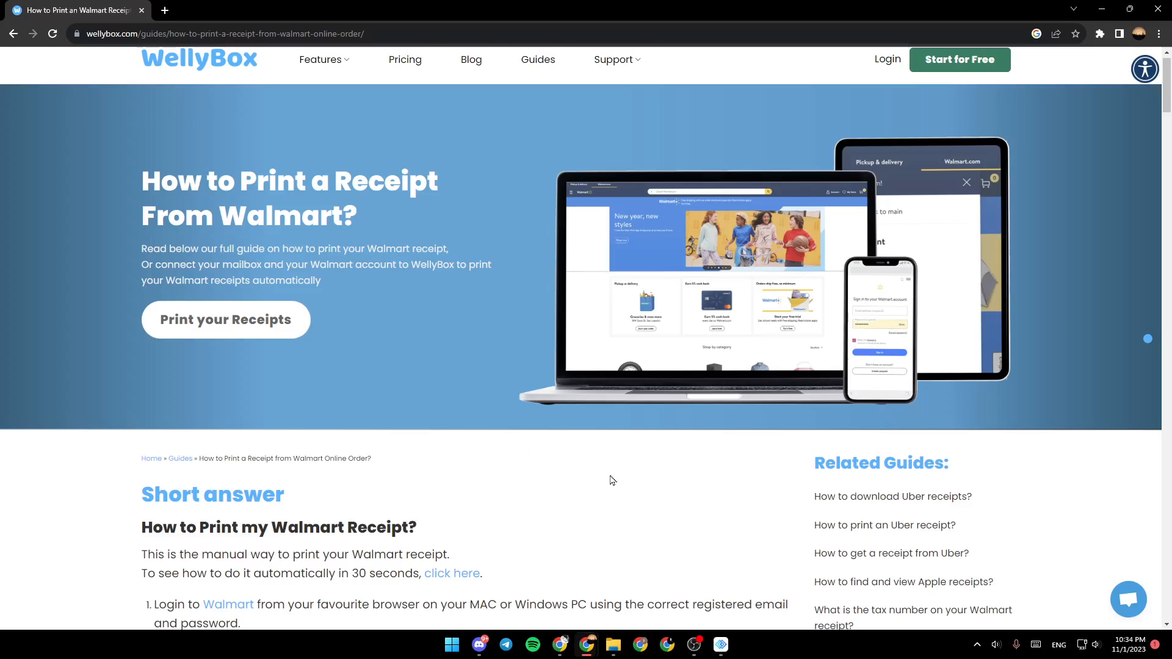
scroll("down", 3)
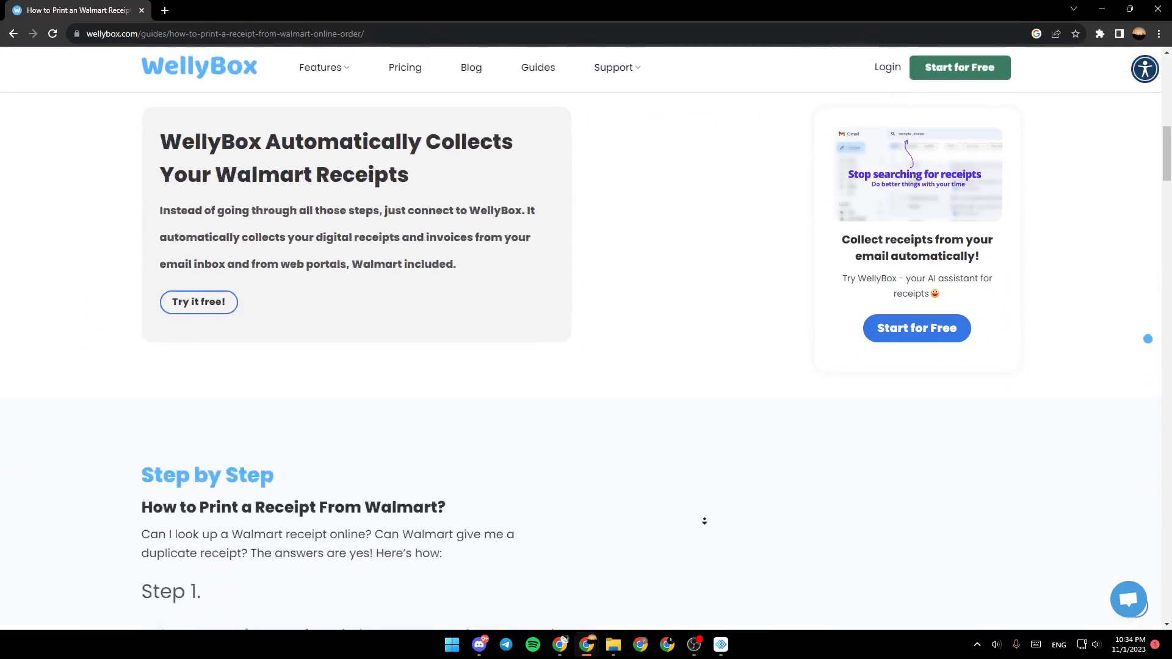
scroll("down", 3)
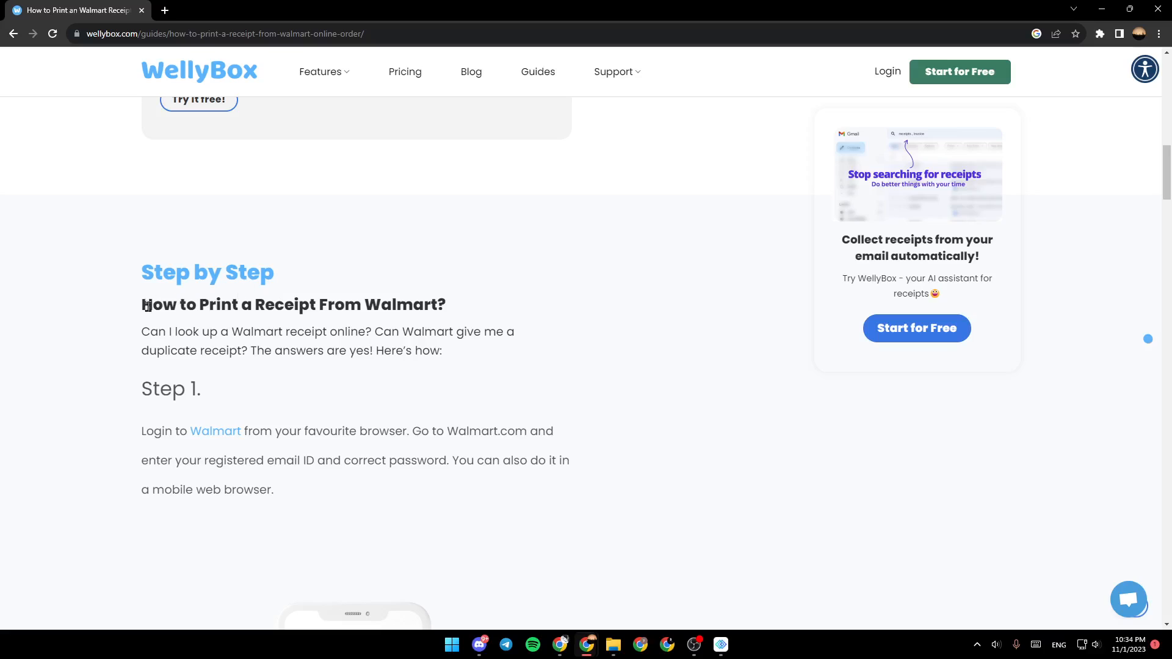
mouse_move(330, 313)
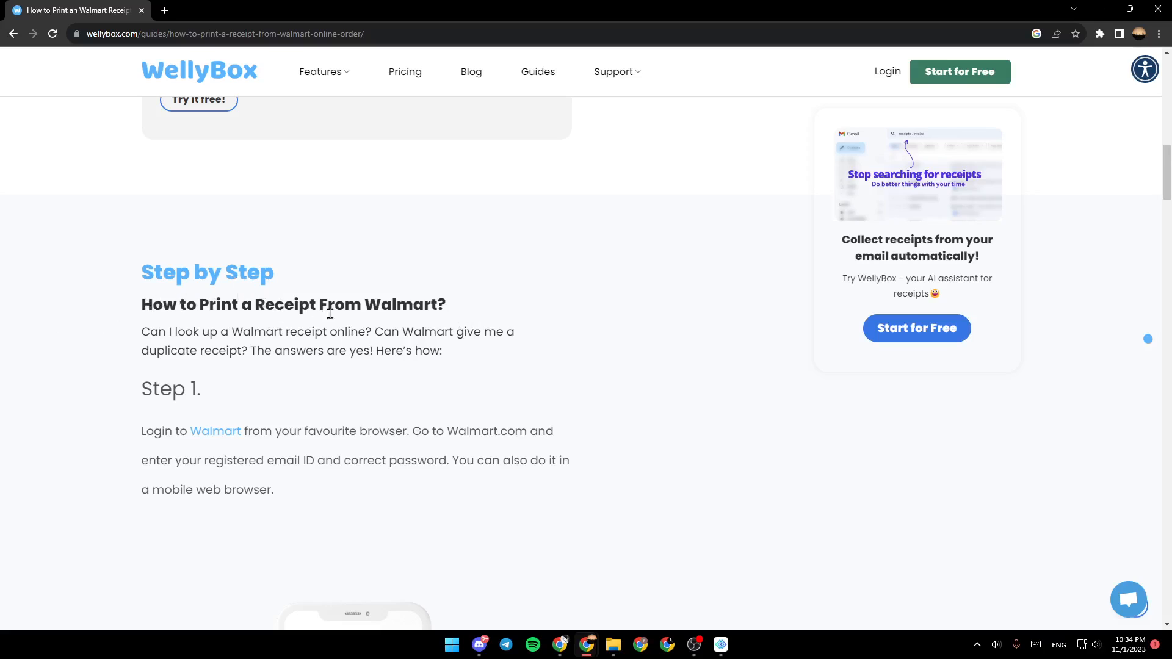
mouse_move(202, 337)
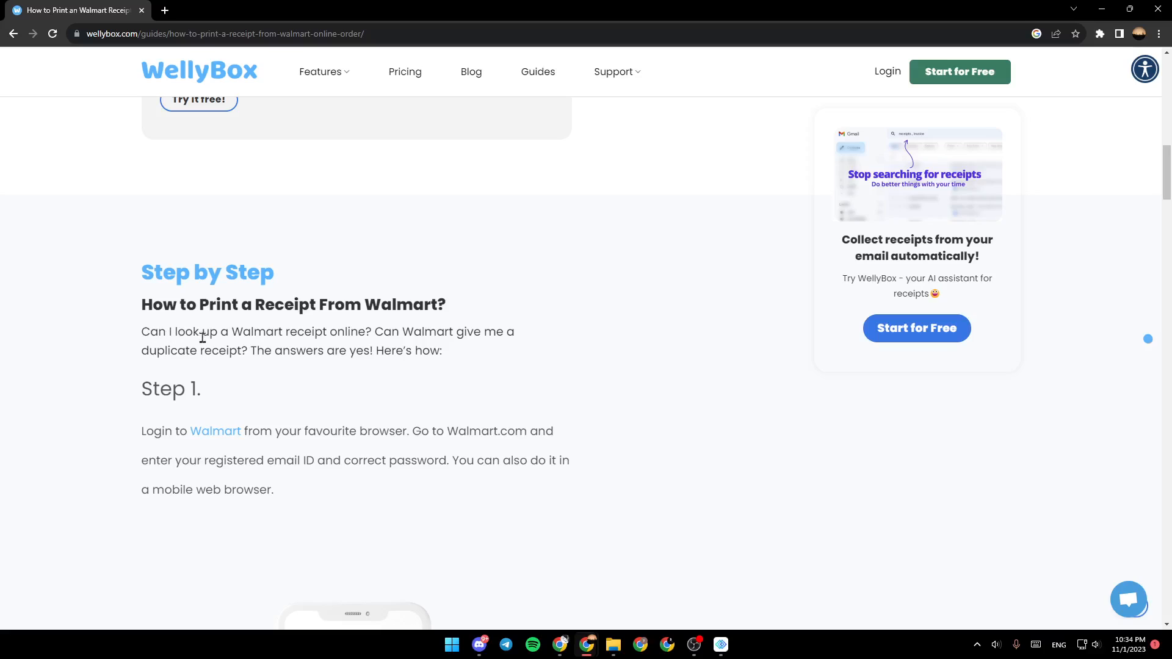
mouse_move(412, 351)
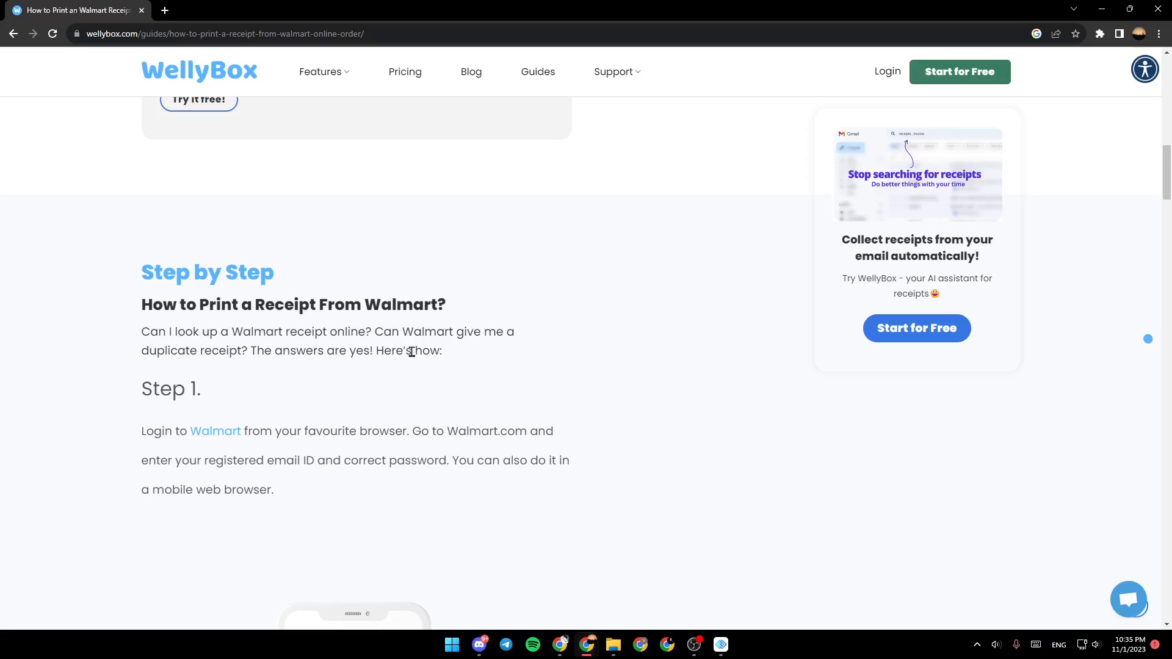
mouse_move(297, 369)
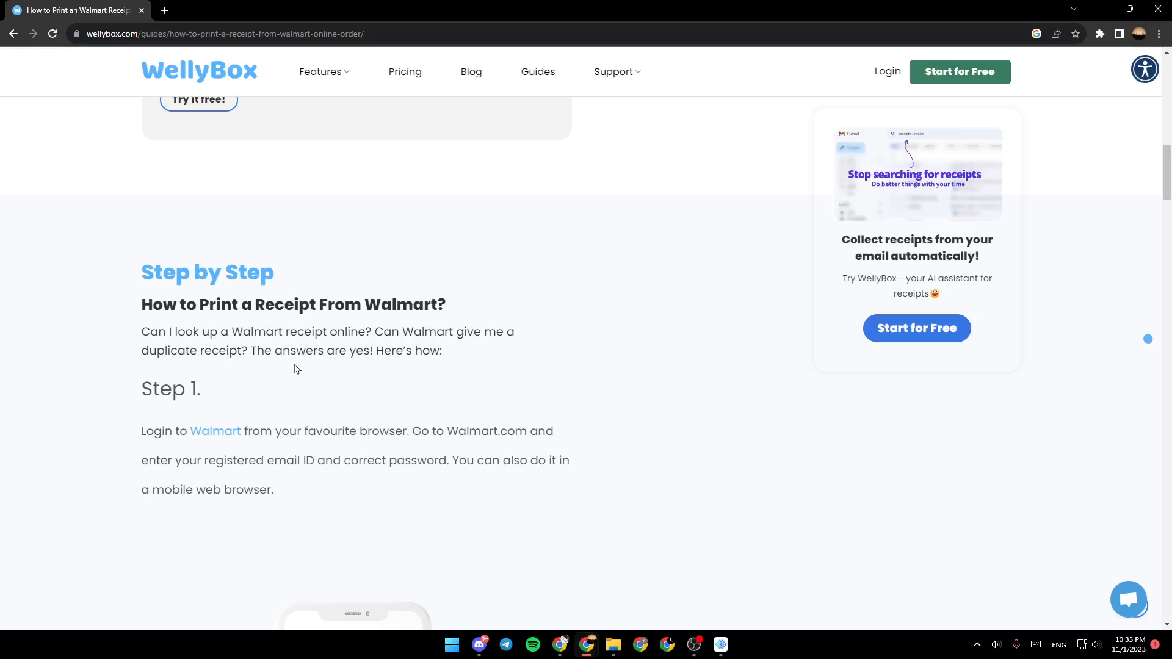
mouse_move(409, 368)
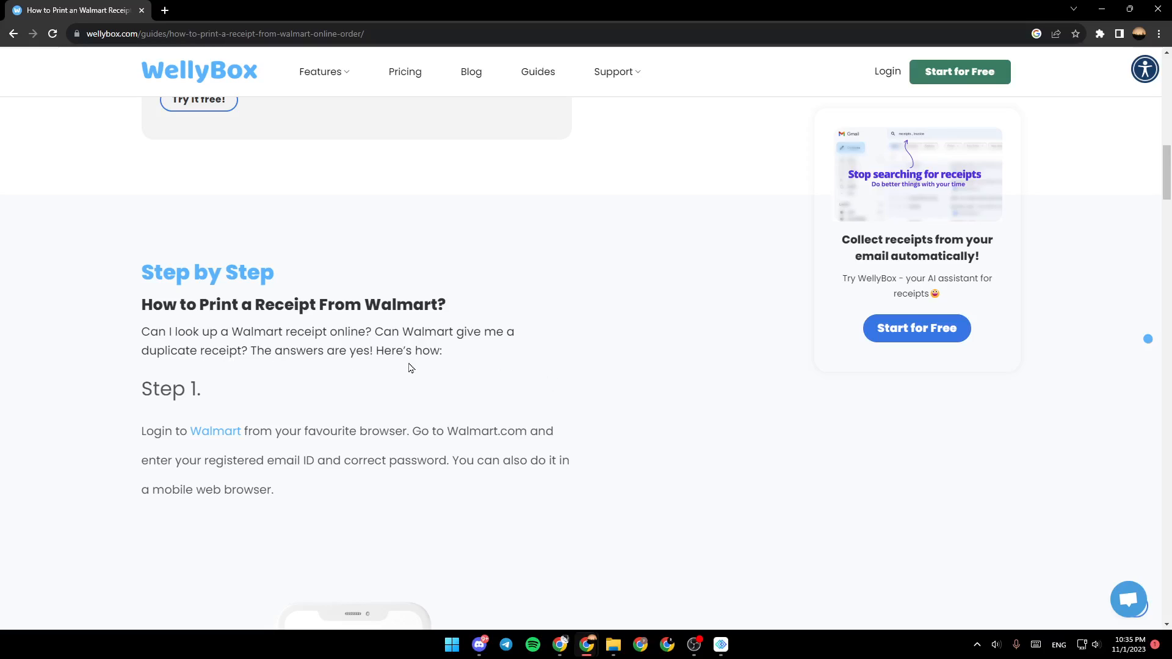
scroll("down", 3)
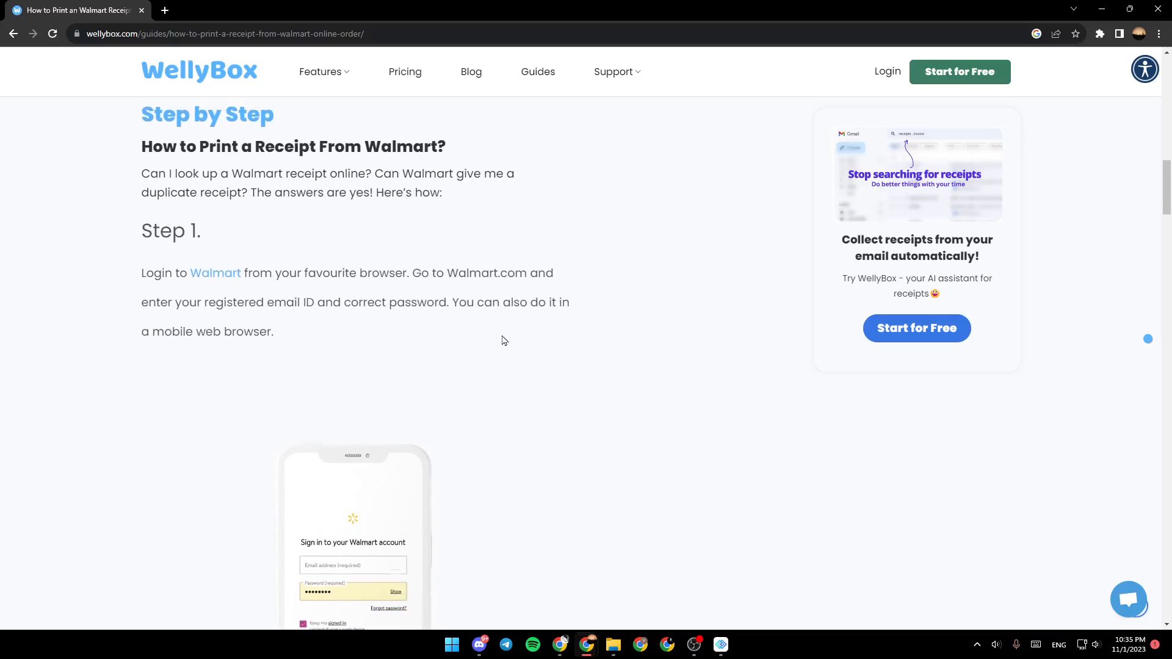
scroll("down", 3)
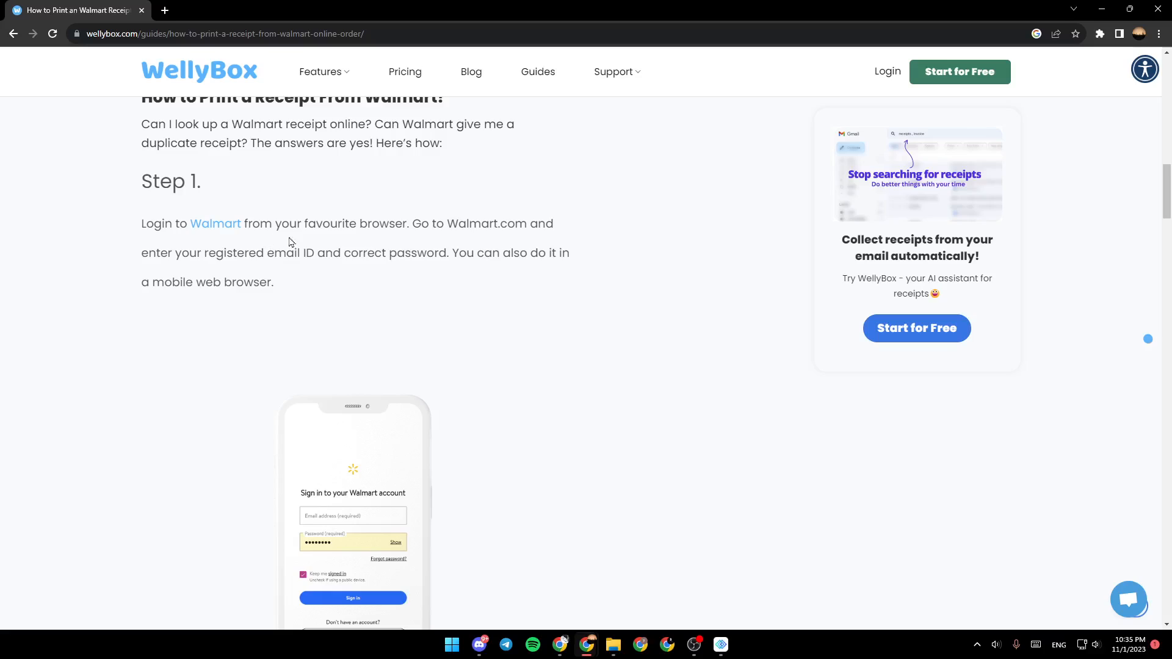
mouse_move(461, 227)
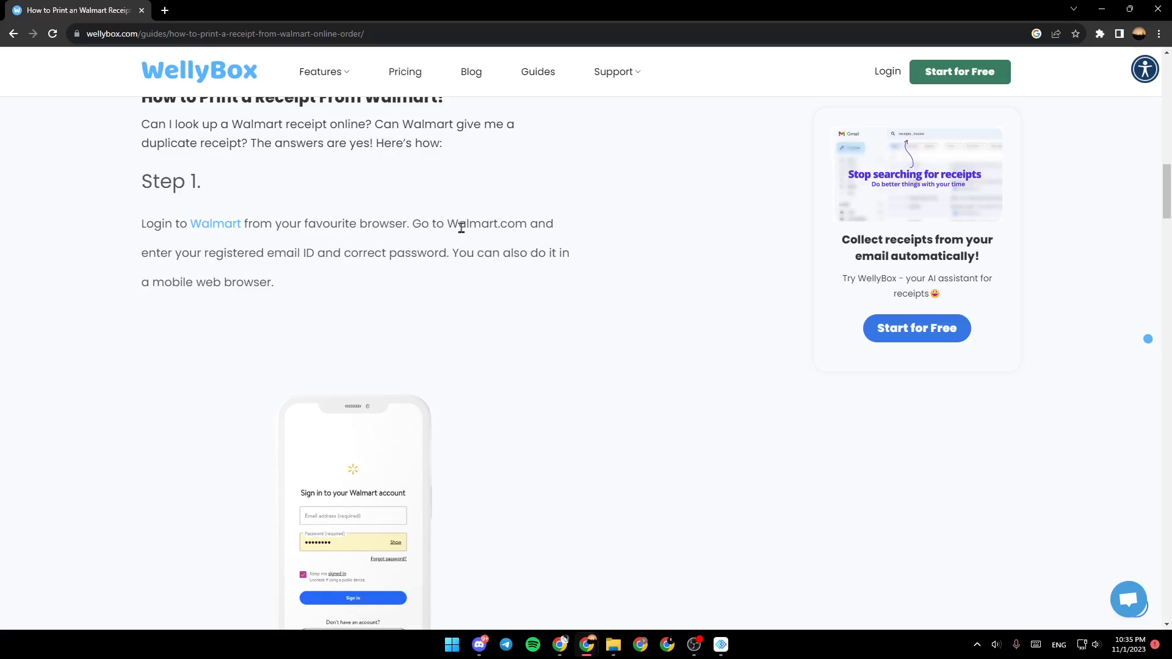
mouse_move(165, 251)
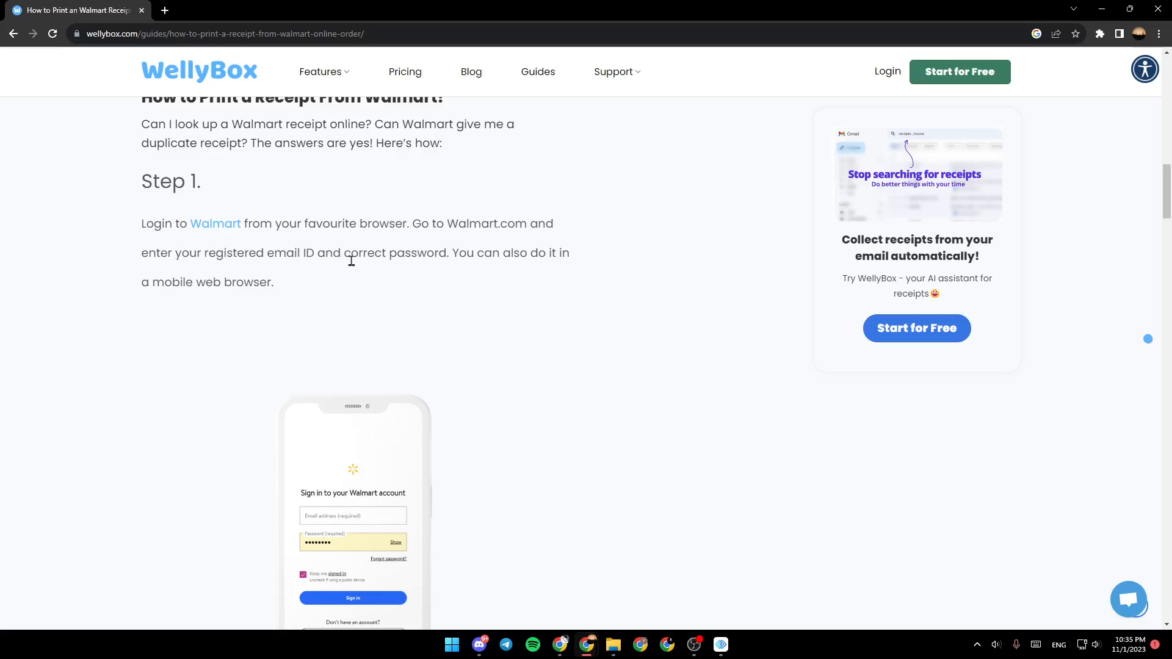
mouse_move(501, 214)
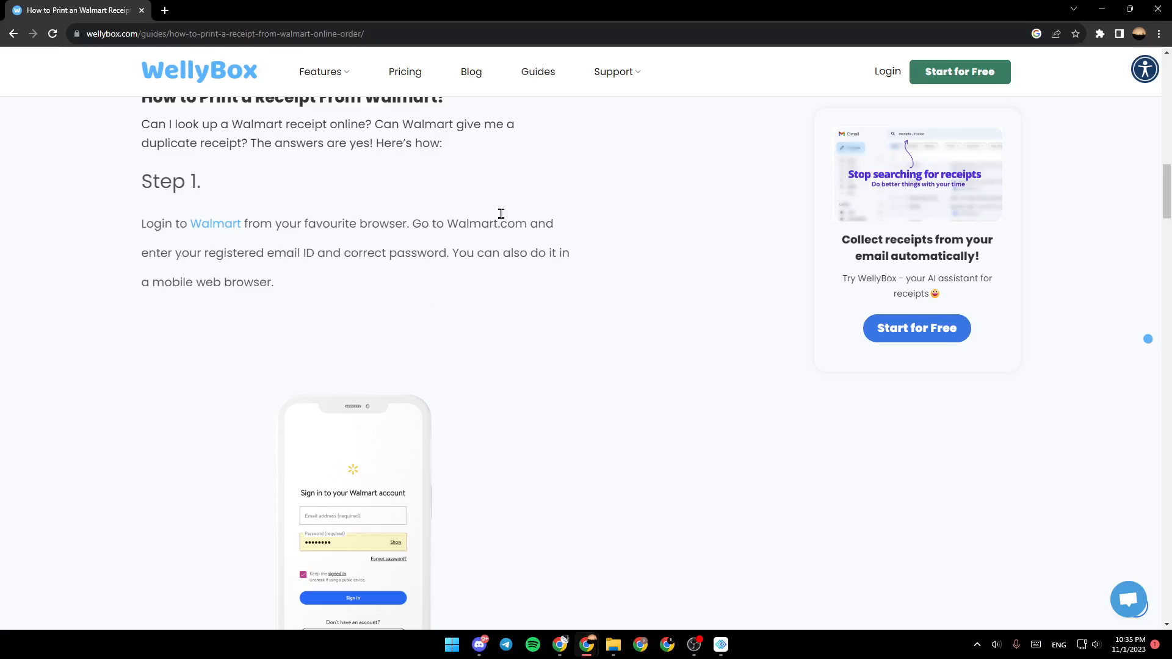
mouse_move(476, 279)
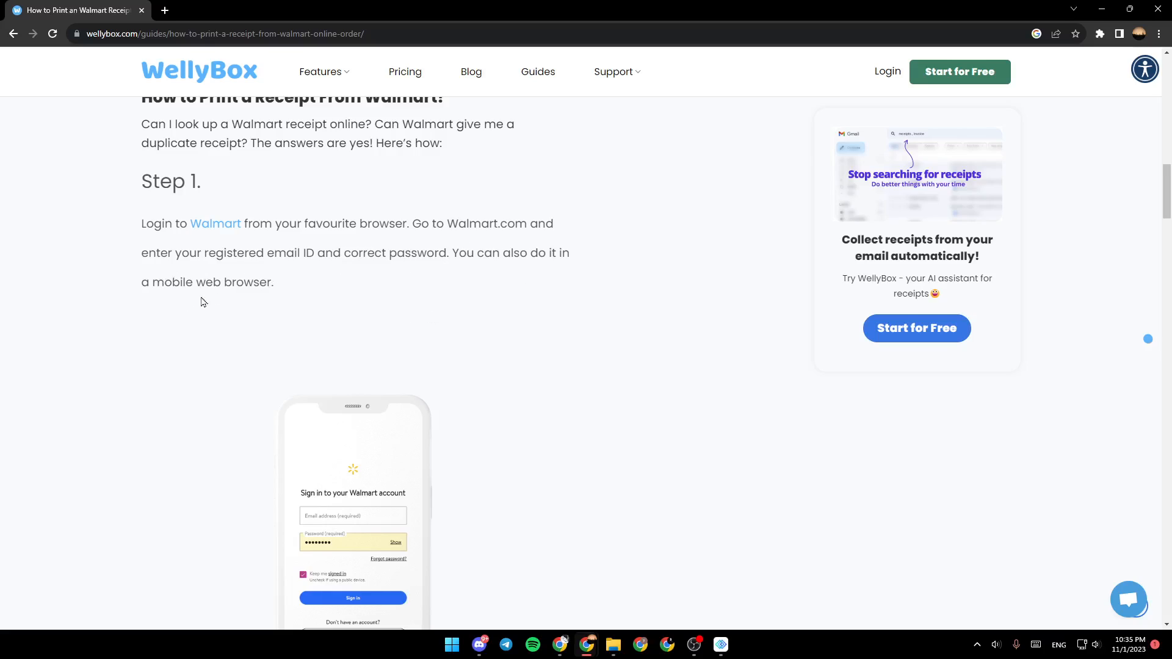
scroll("down", 3)
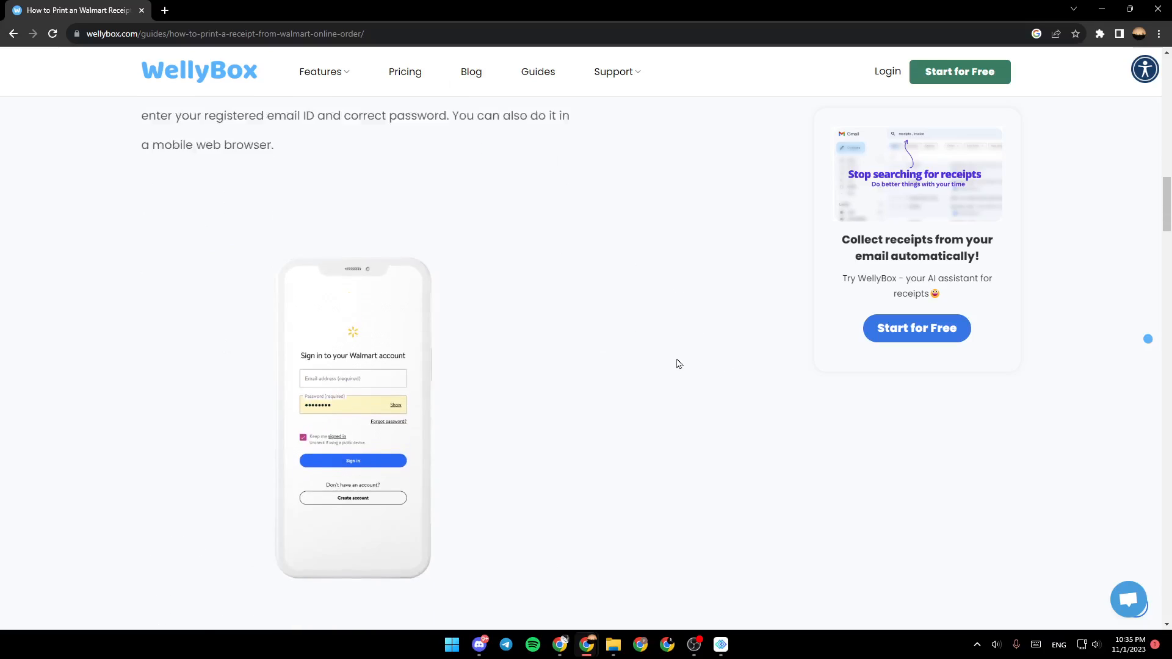
scroll("down", 3)
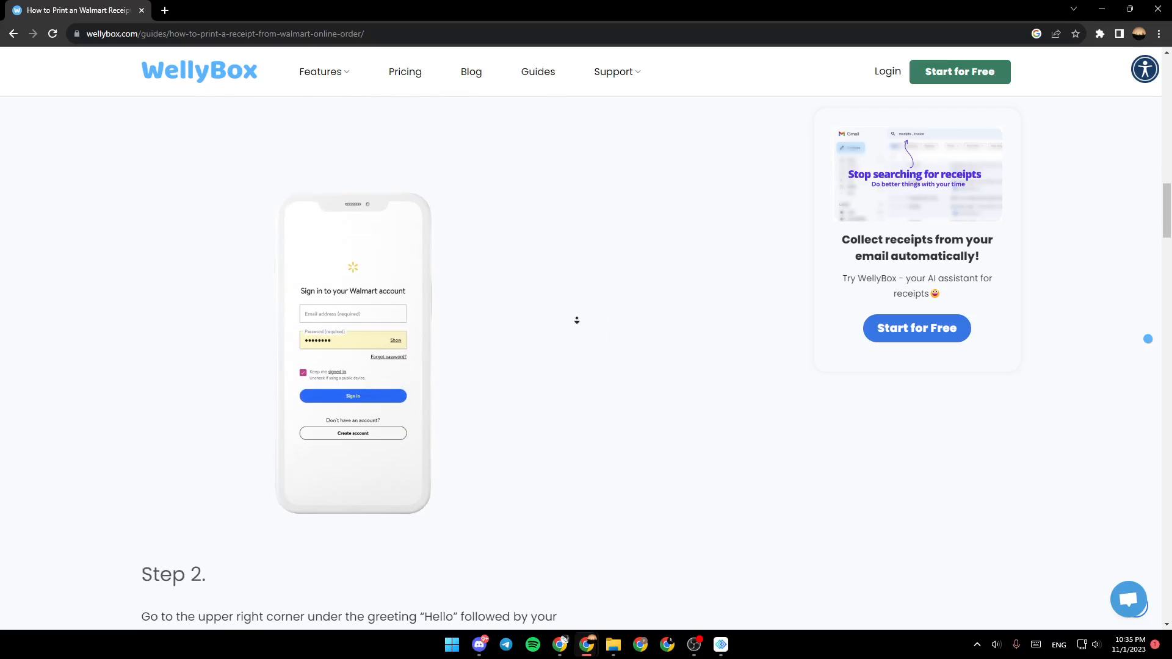
scroll("down", 3)
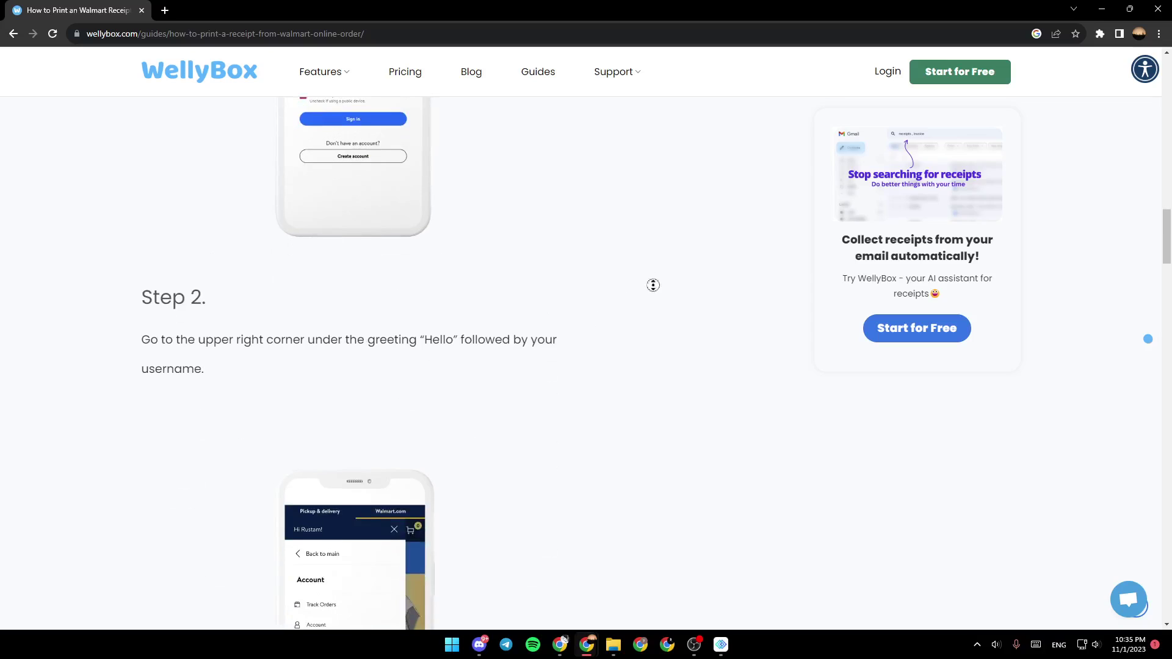
scroll("down", 3)
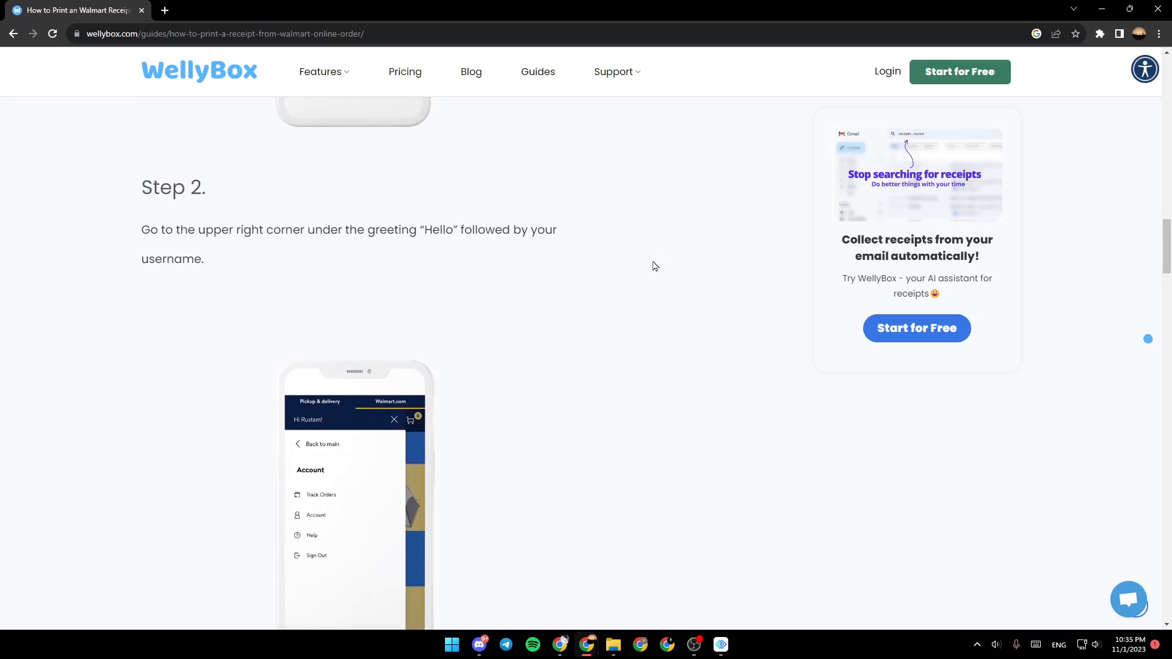
mouse_move(197, 244)
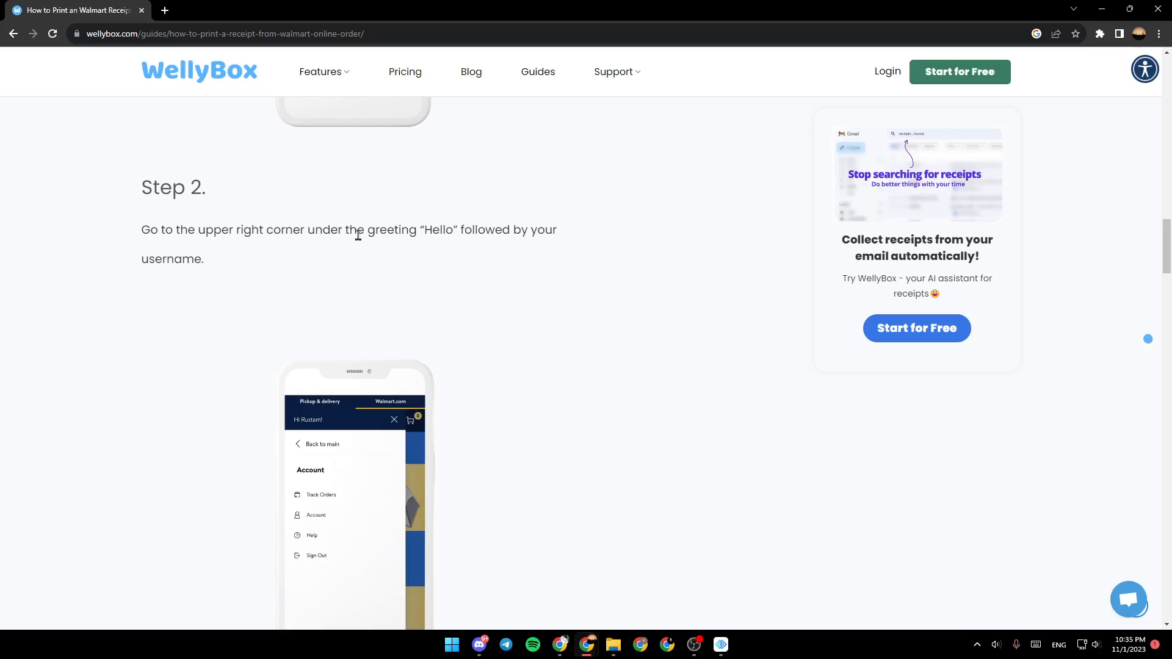
mouse_move(493, 249)
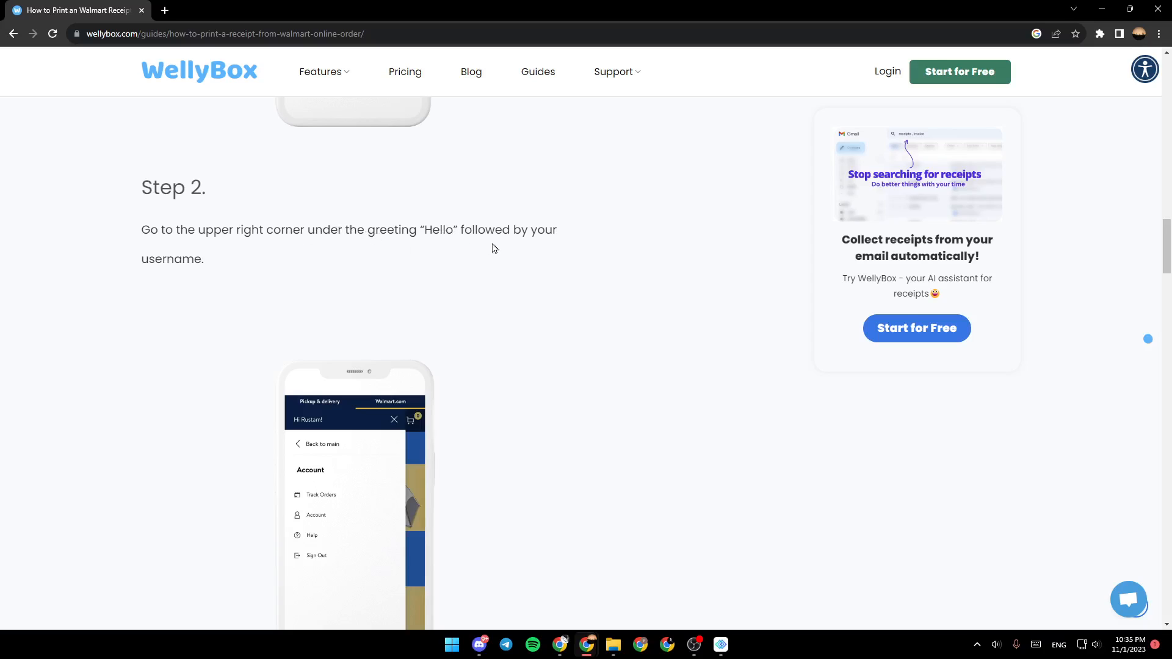
scroll("down", 3)
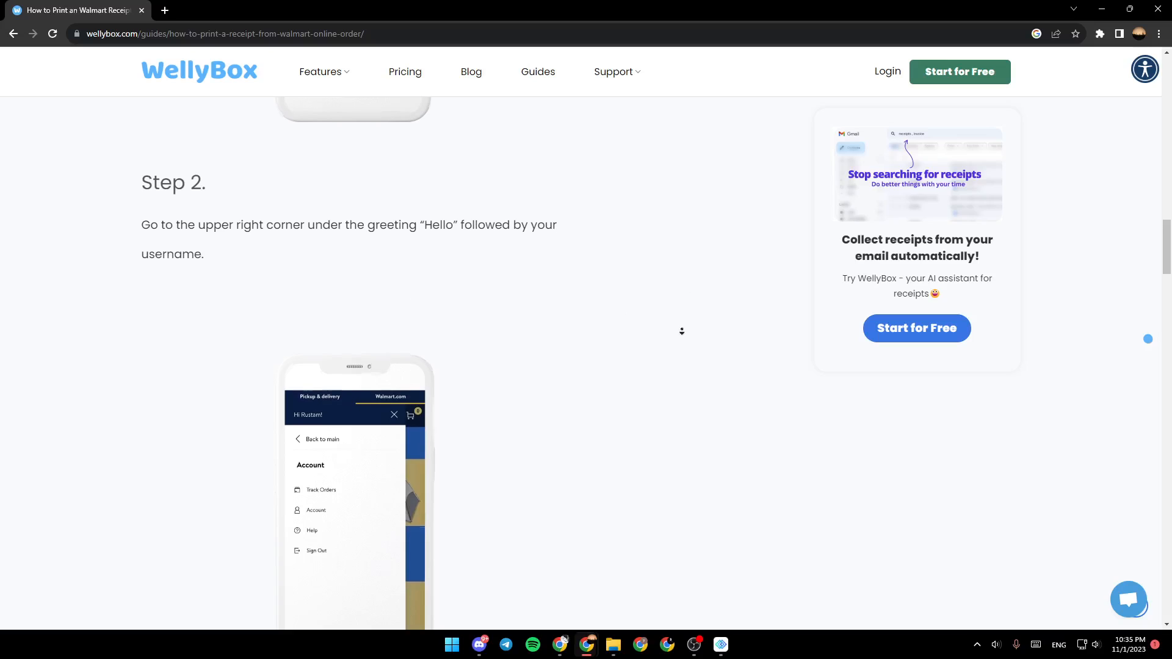
scroll("down", 3)
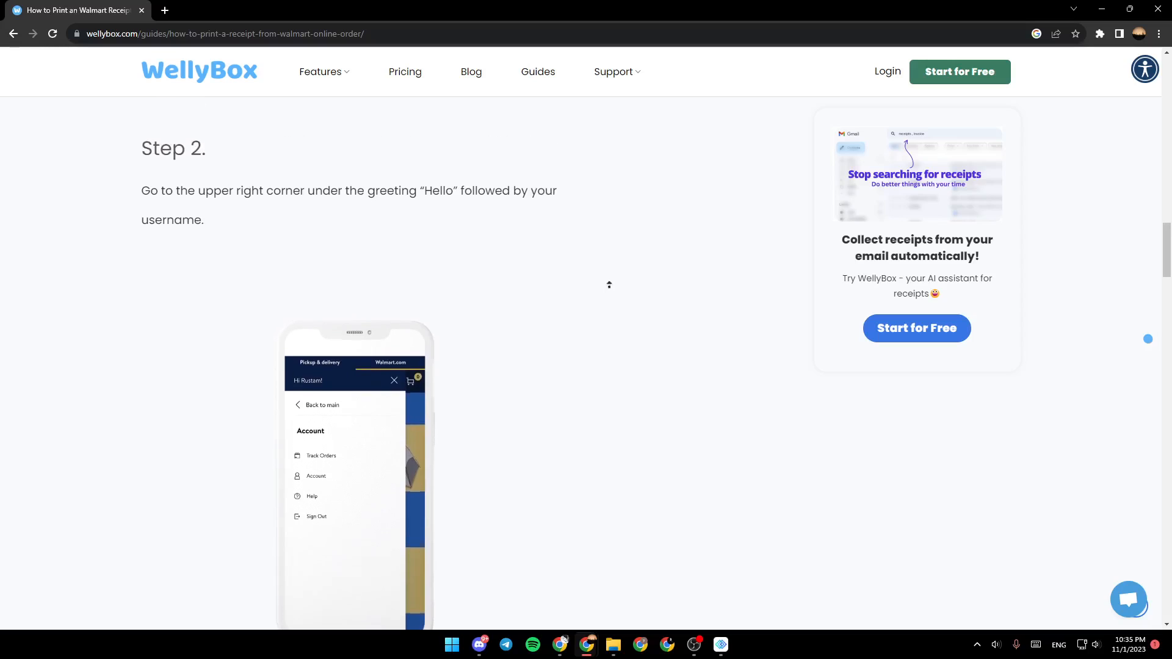
scroll("down", 3)
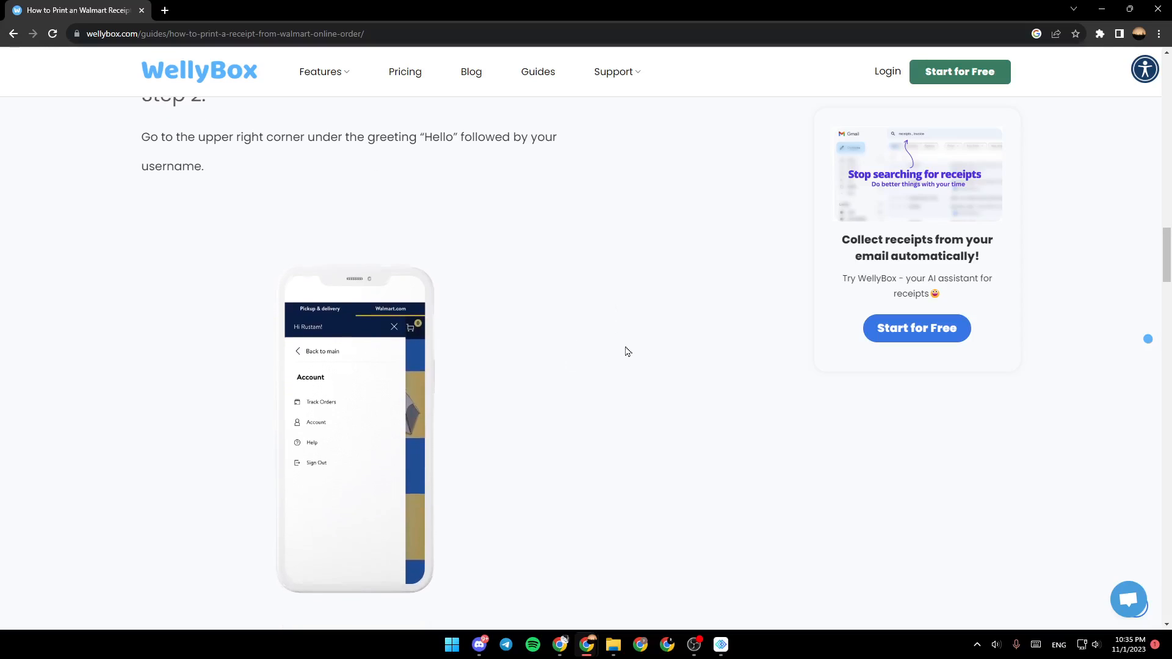
scroll("down", 3)
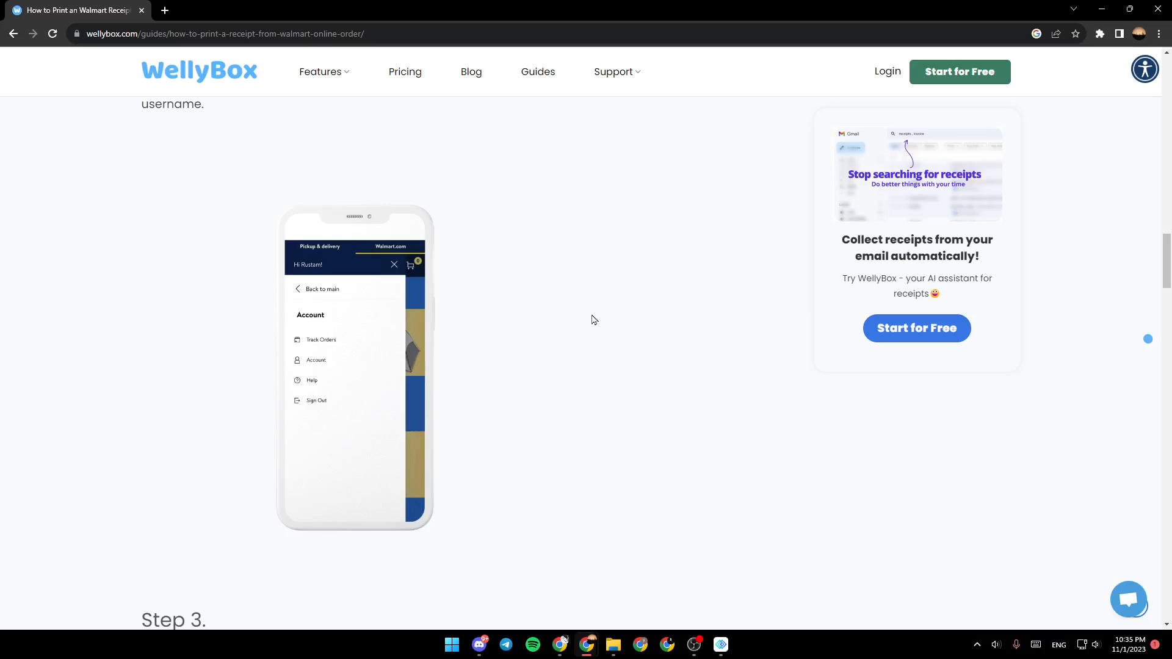
scroll("down", 3)
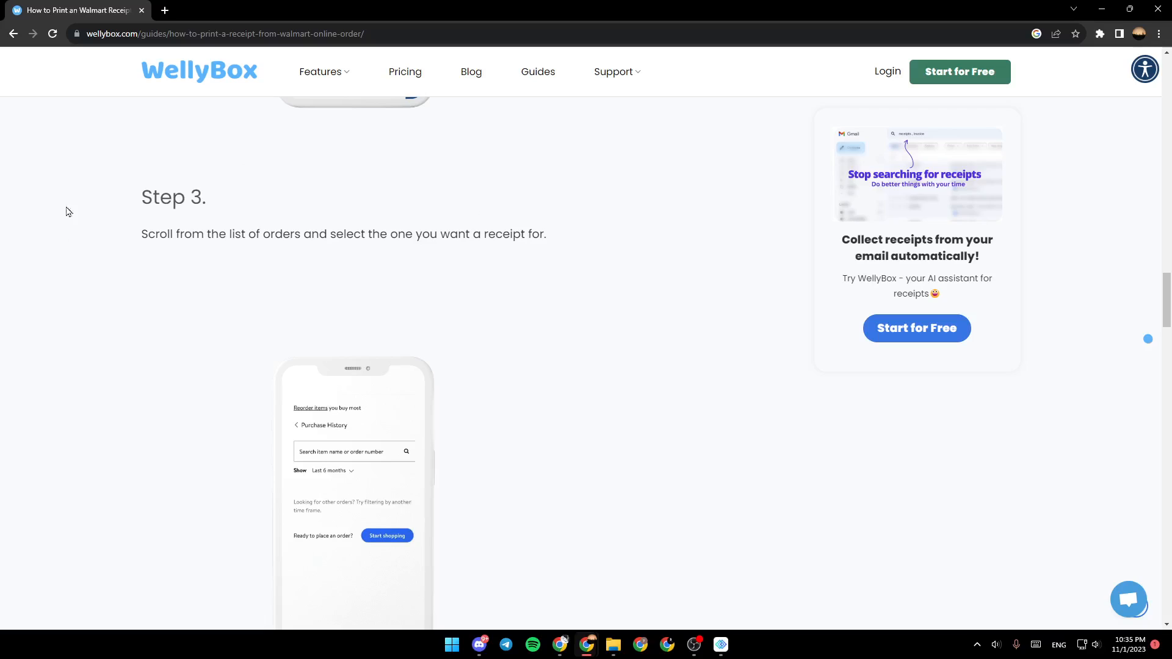
mouse_move(134, 235)
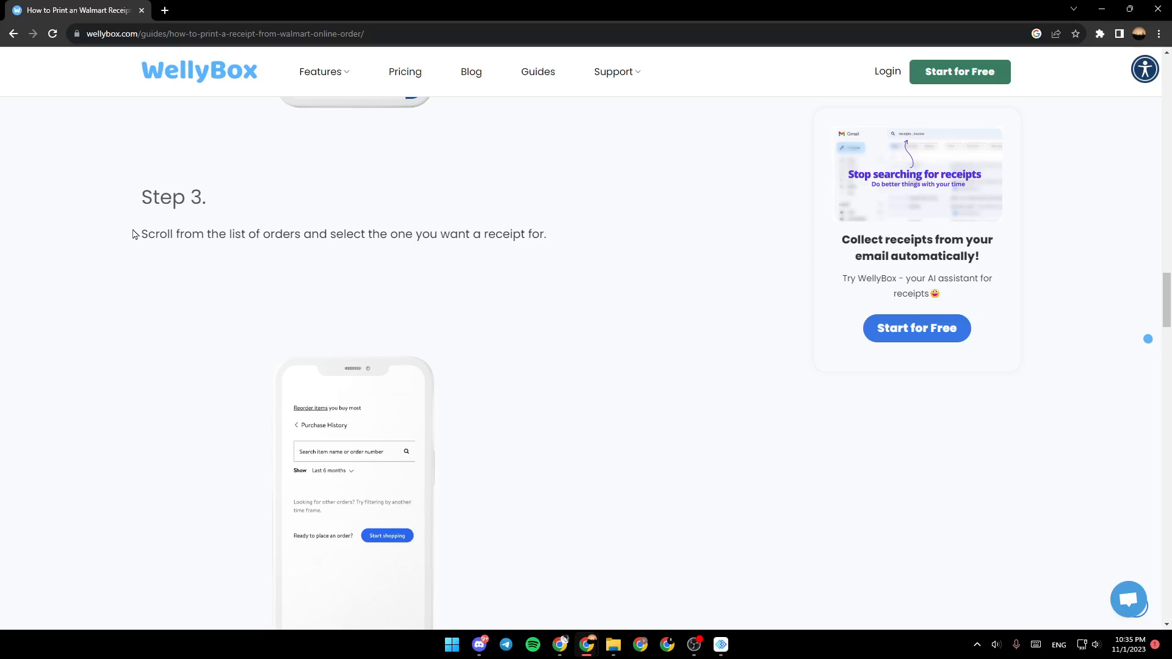
mouse_move(251, 259)
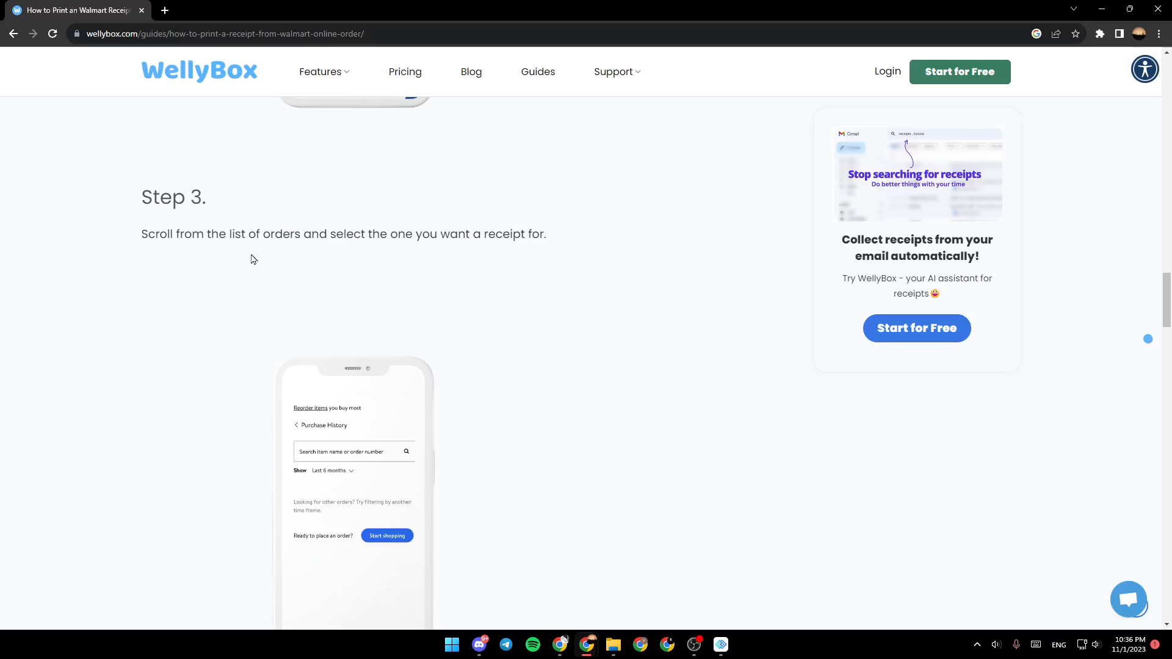
mouse_move(451, 256)
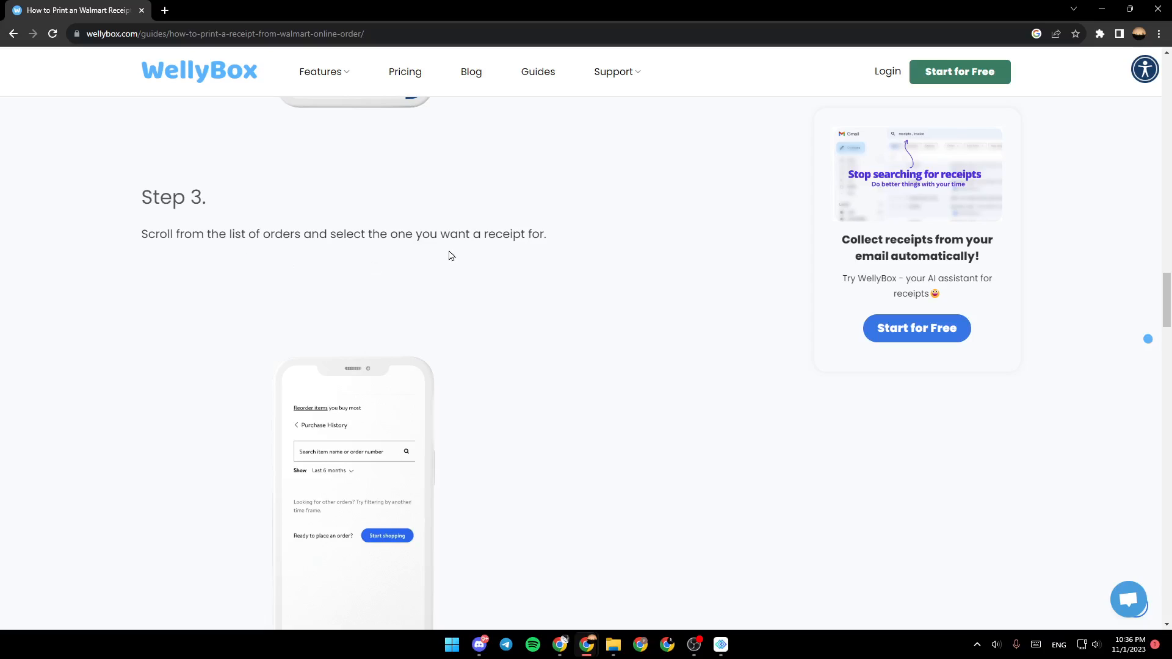
scroll("down", 3)
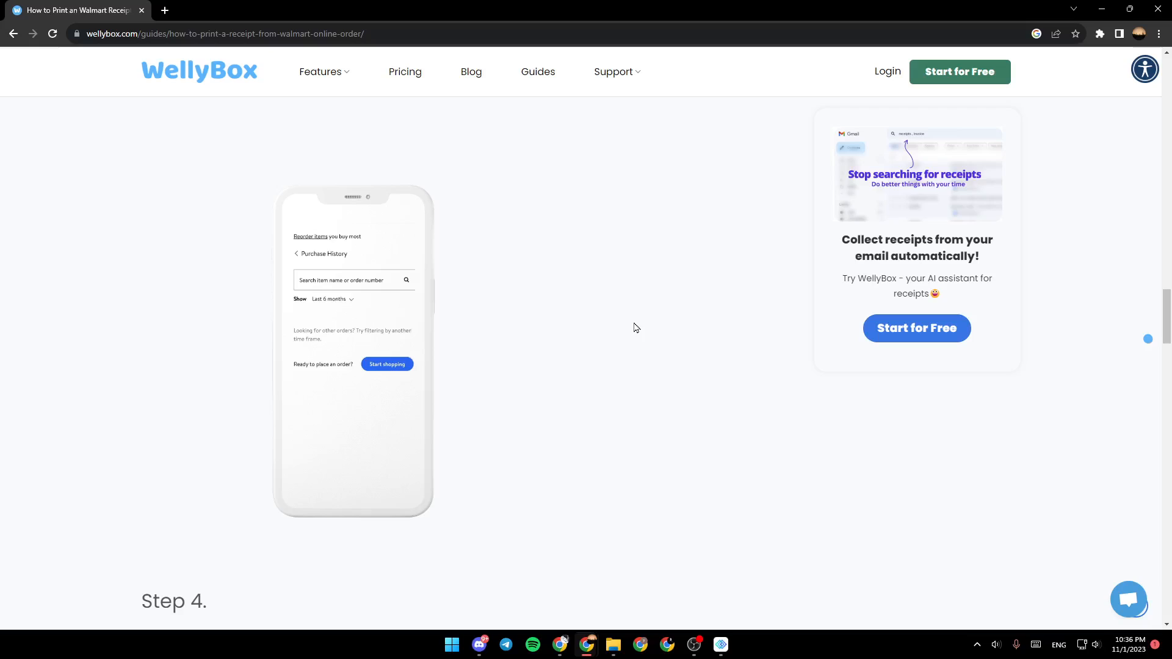
mouse_move(450, 330)
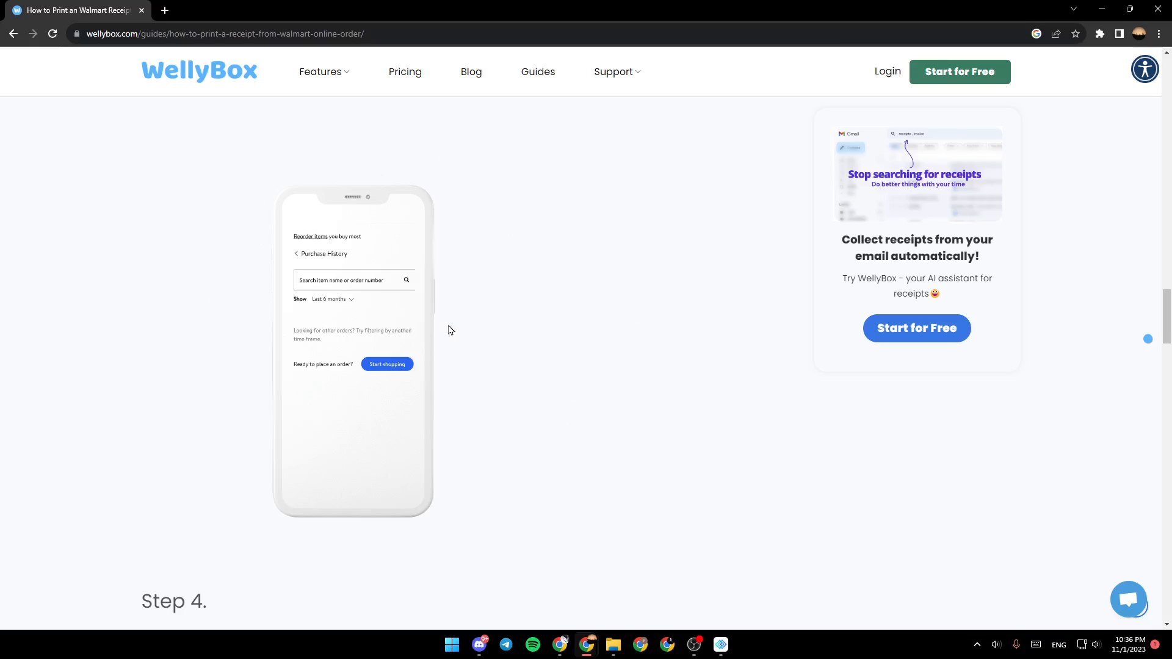
mouse_move(283, 272)
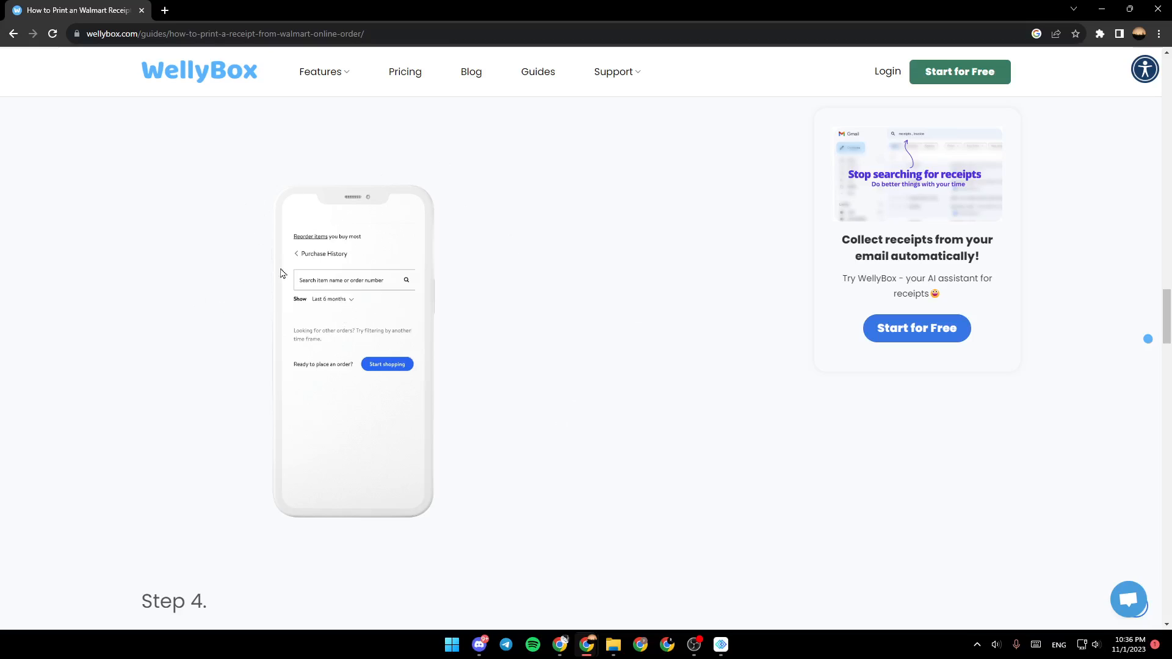
scroll("up", 3)
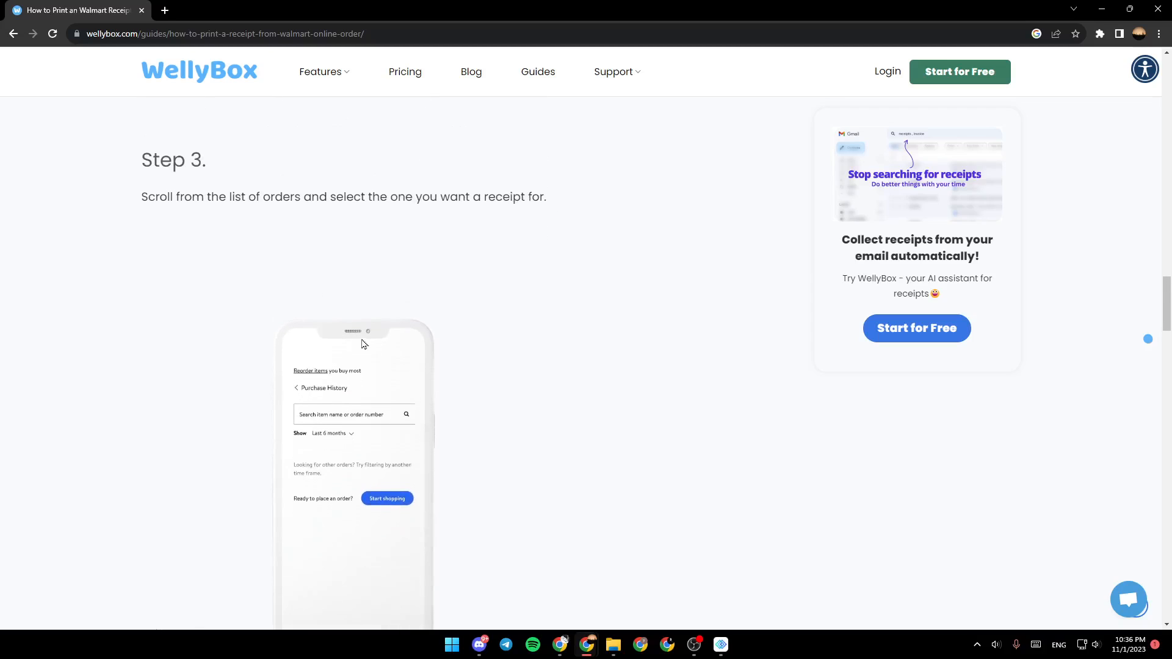
scroll("down", 3)
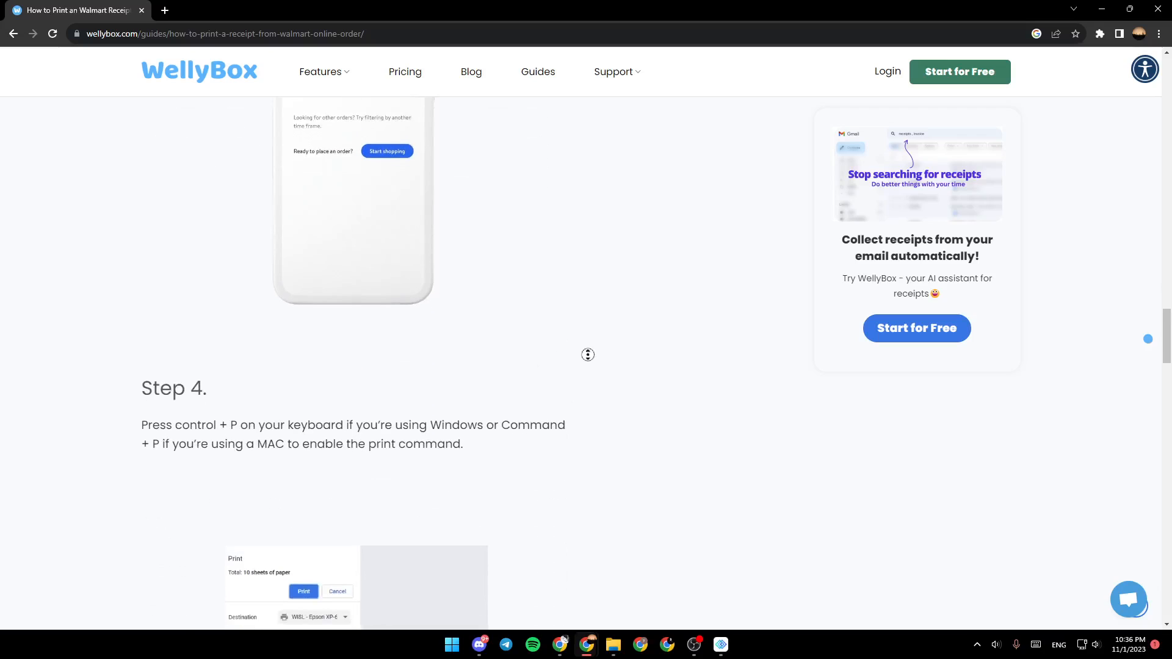
scroll("down", 3)
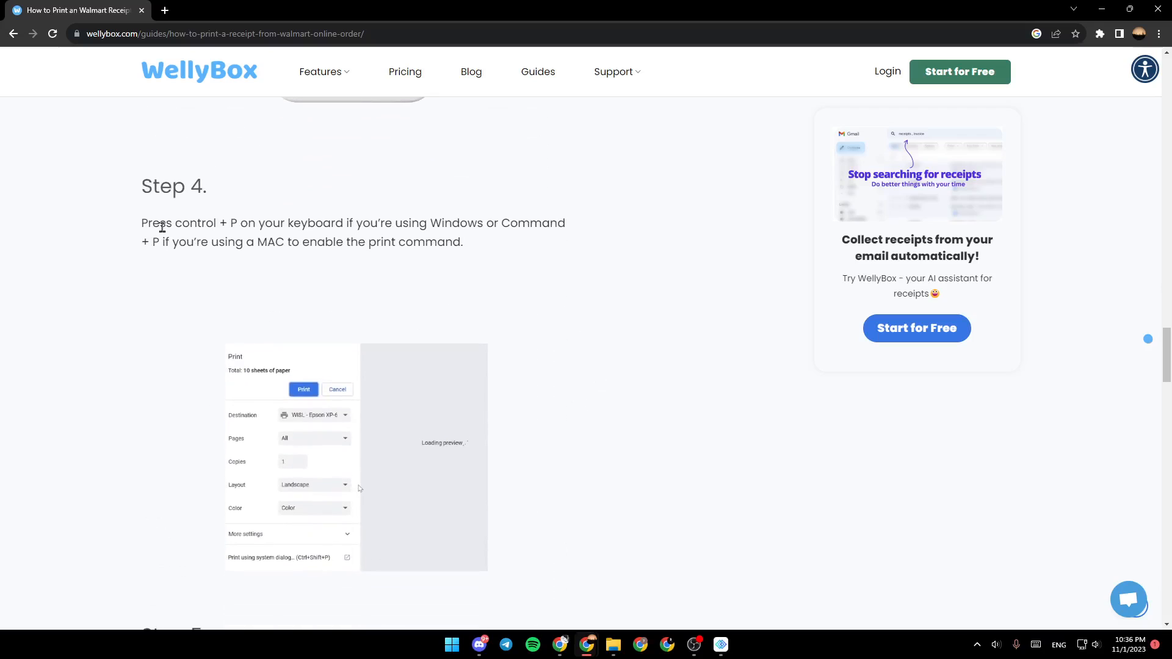
mouse_move(218, 231)
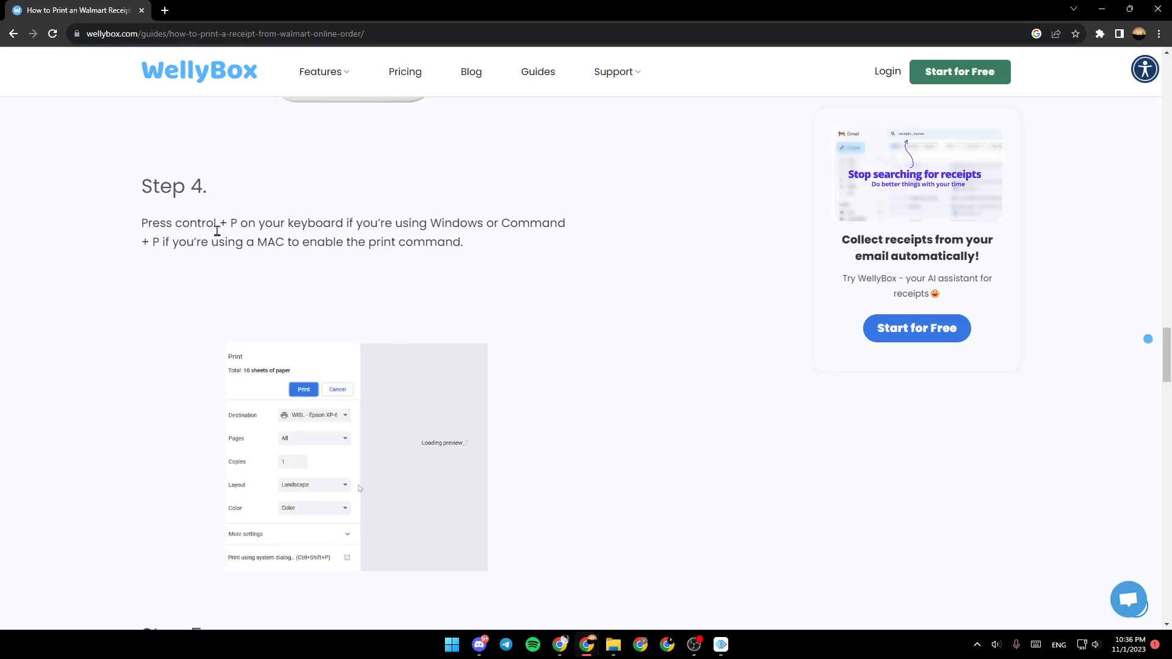
mouse_move(420, 228)
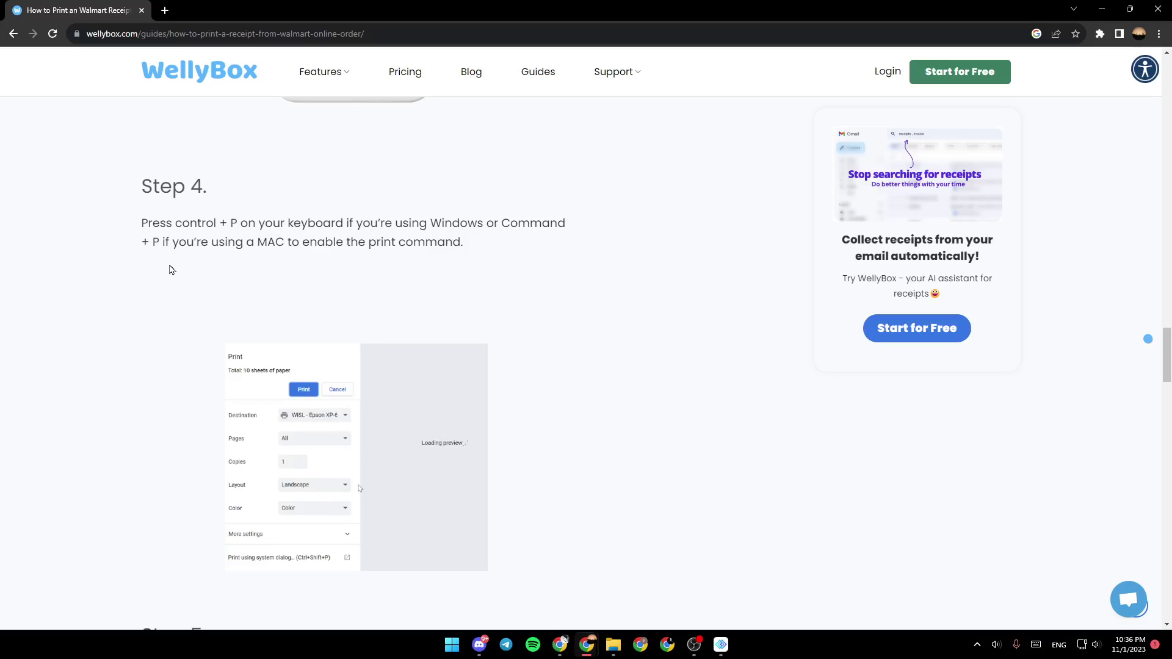
mouse_move(283, 255)
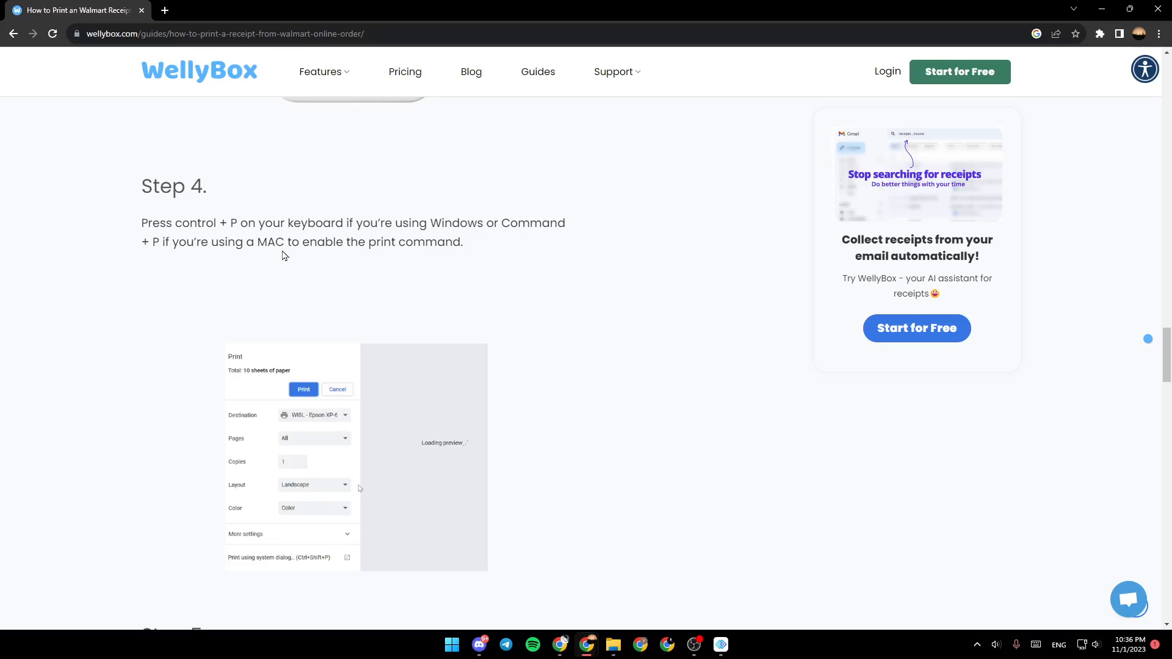
mouse_move(629, 319)
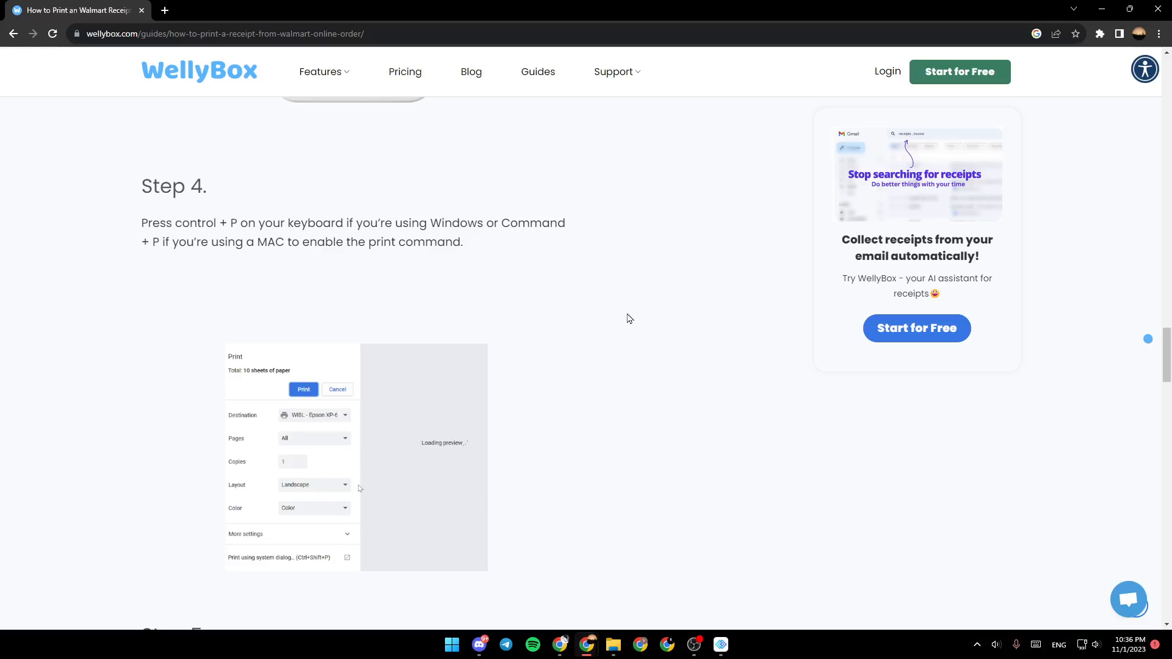
scroll("down", 3)
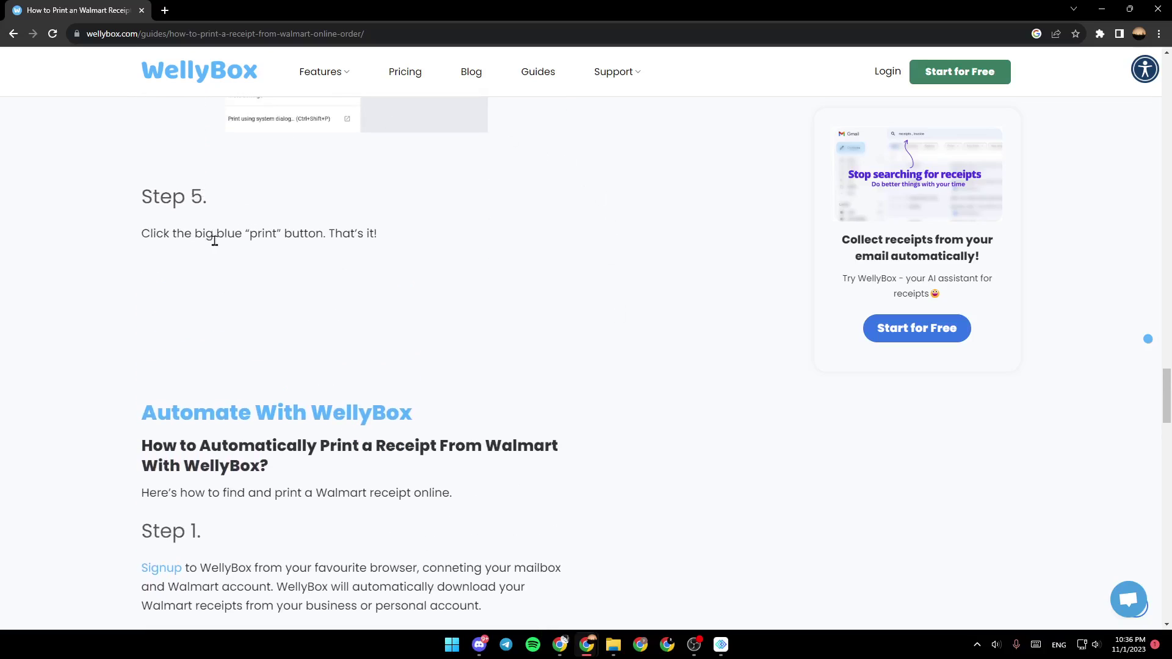
mouse_move(359, 239)
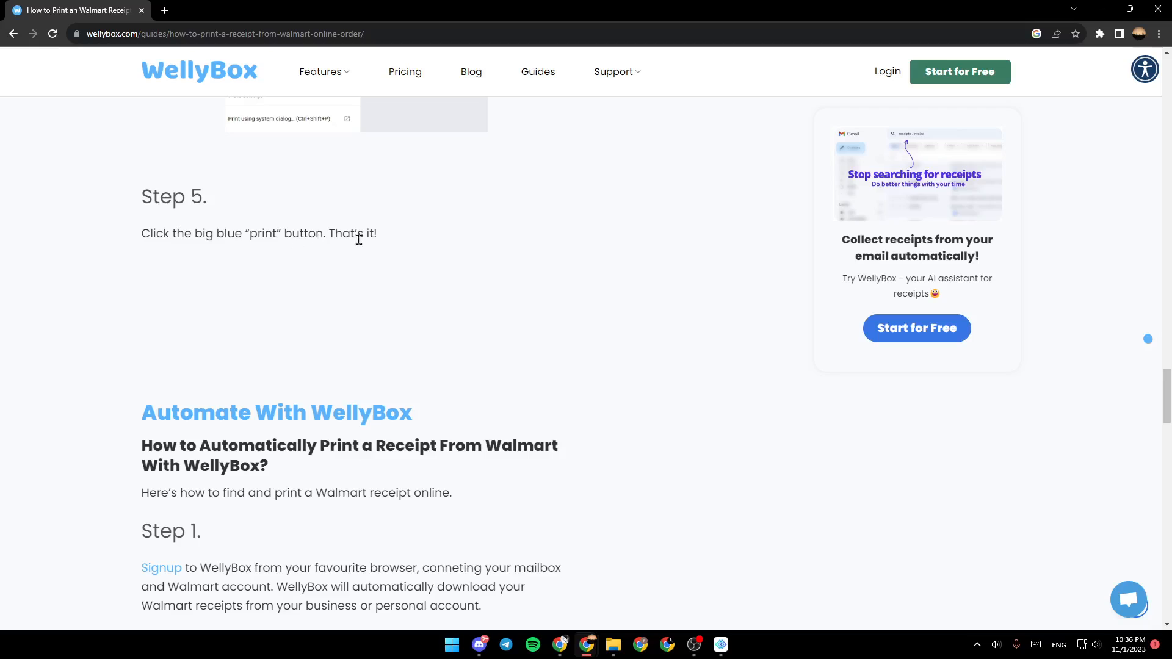
mouse_move(525, 276)
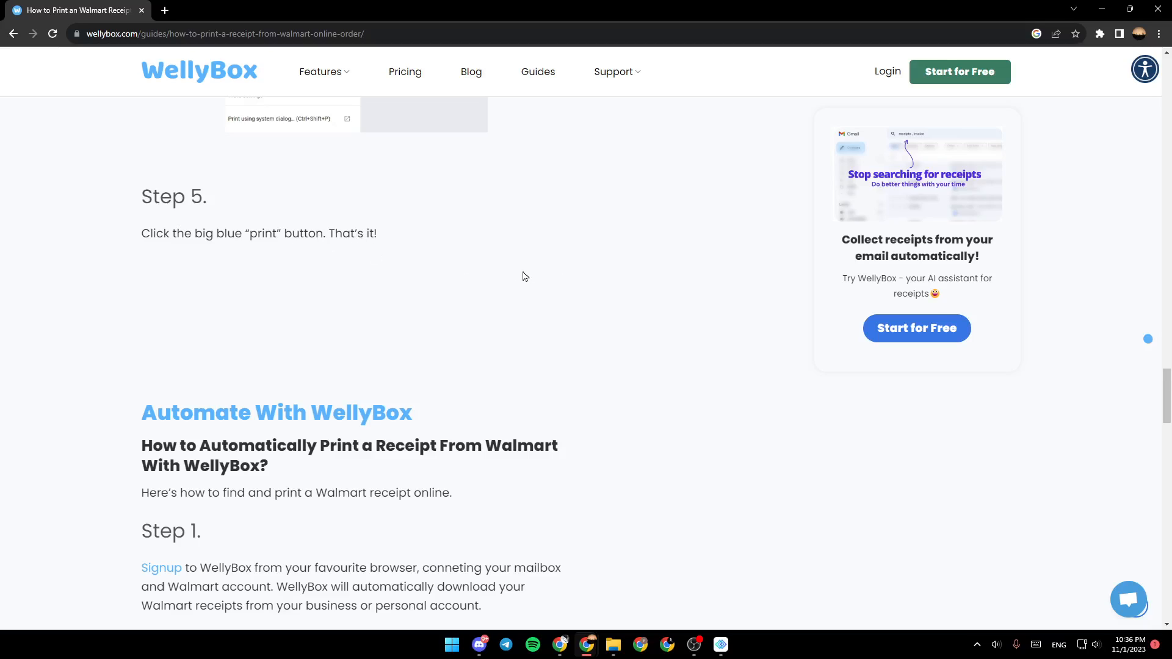
mouse_move(725, 432)
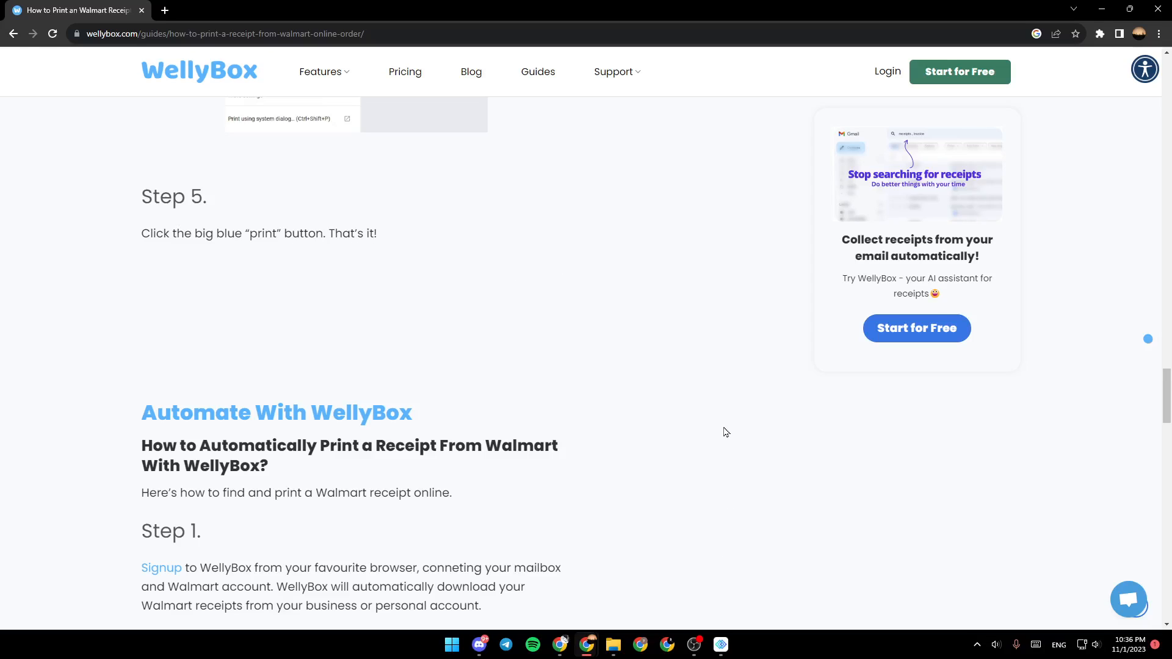